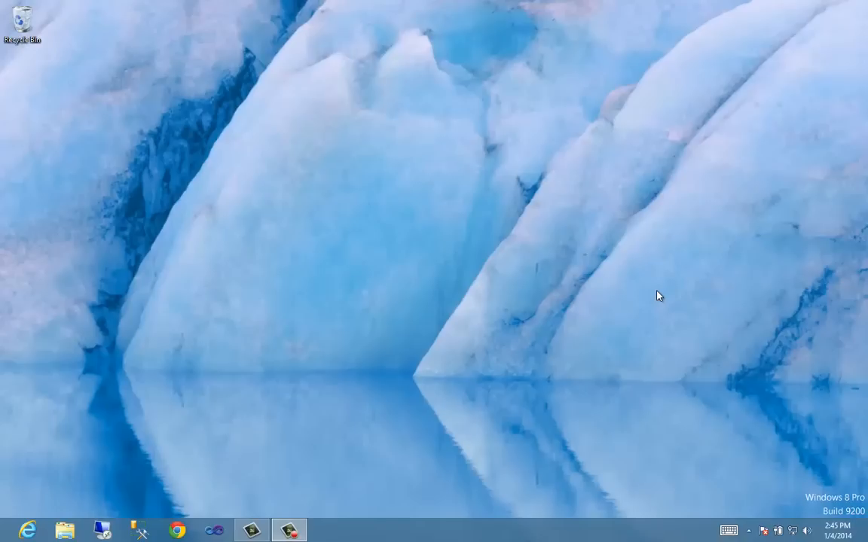
mouse_move(402, 437)
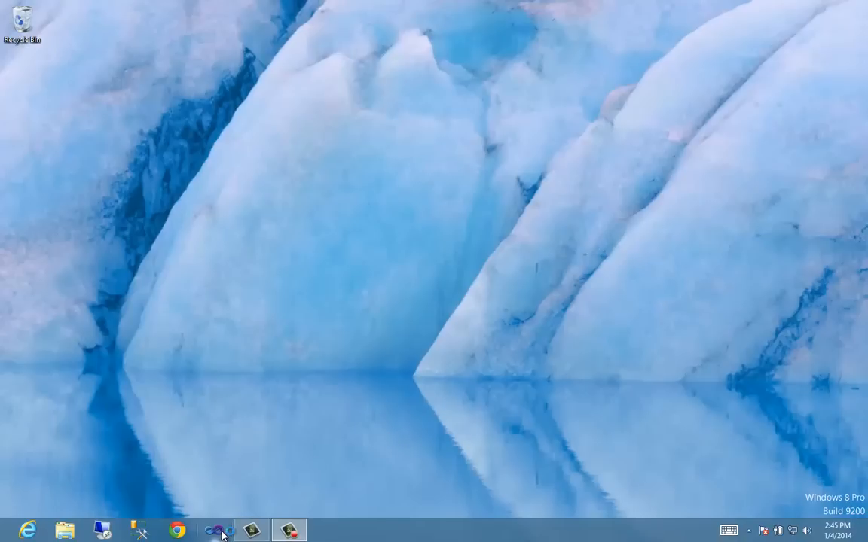
Launch Visual Studio 2010 Shell from the Windows 8 taskbar.
left_click(214, 529)
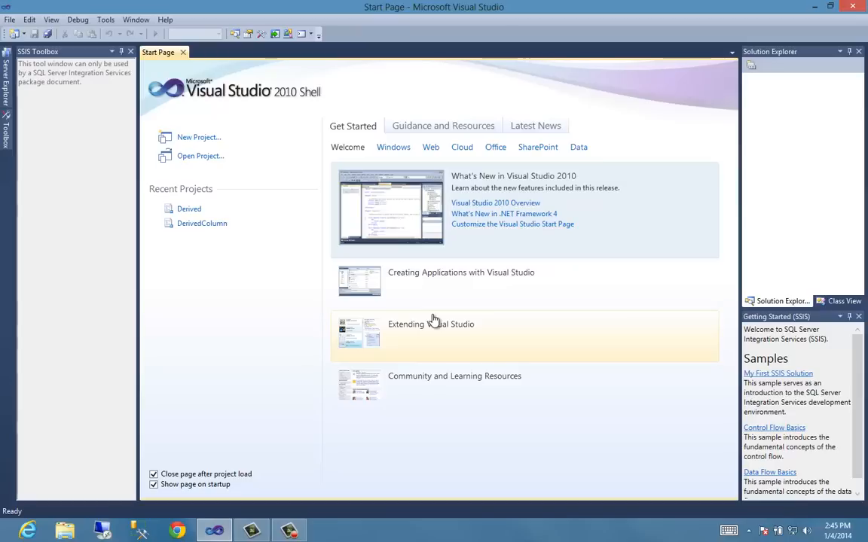
mouse_move(10, 20)
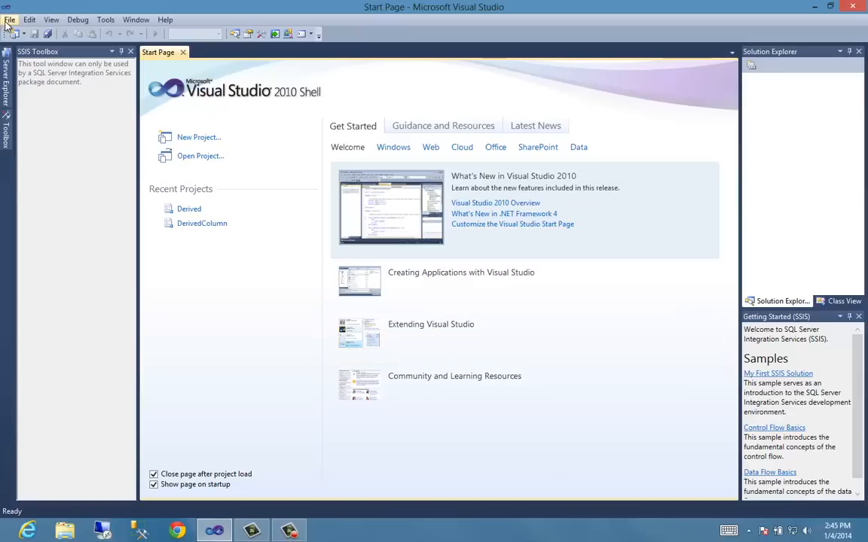
mouse_move(307, 108)
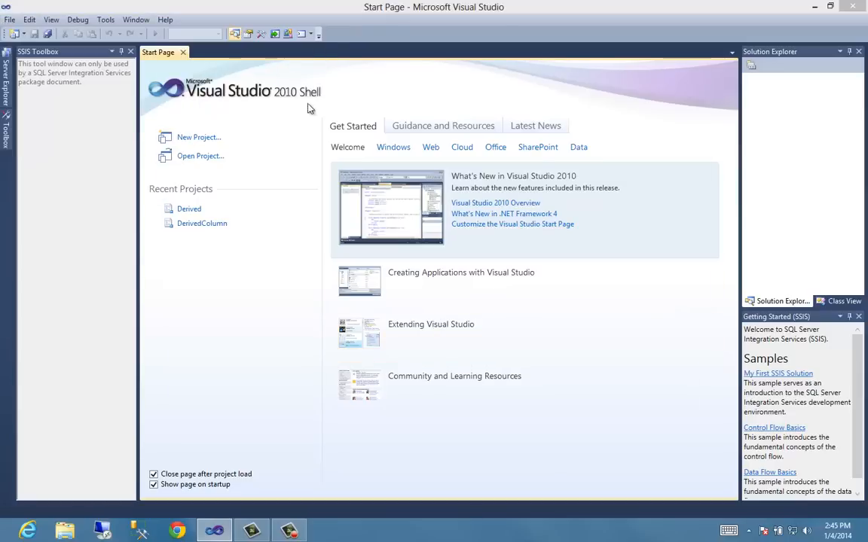
Create an Integration Services Project named DerivedColumnExample, with Package.dtsx open.
left_click(199, 137)
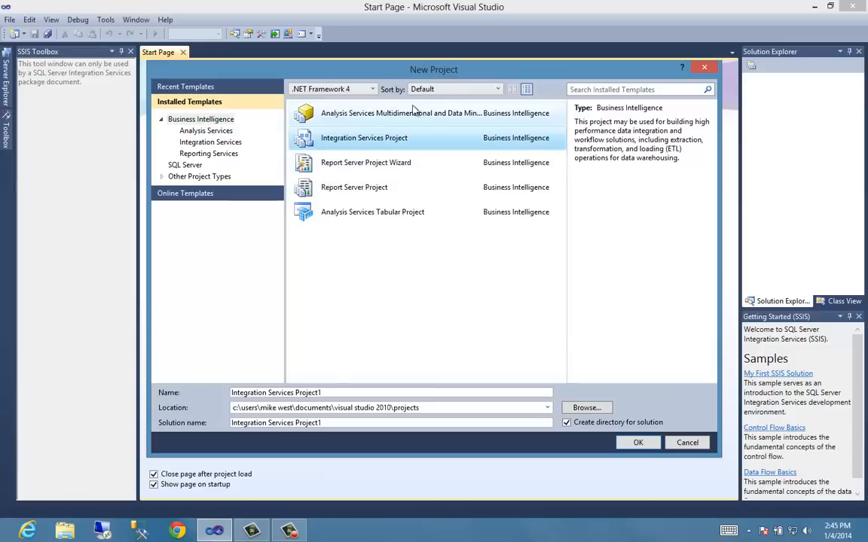
mouse_move(363, 126)
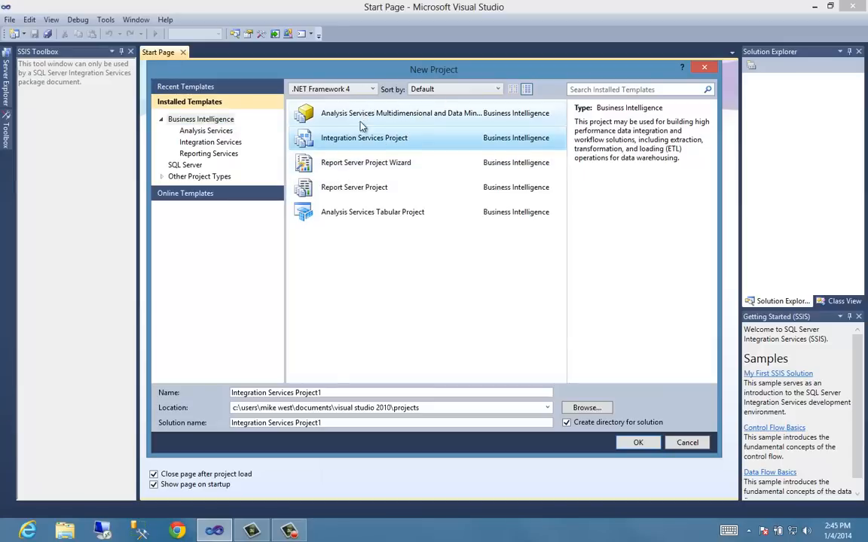
mouse_move(384, 123)
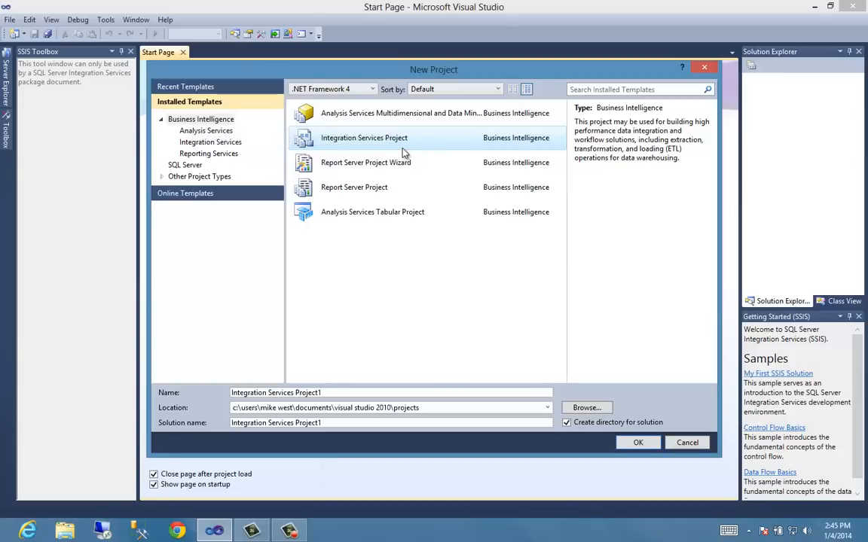
mouse_move(364, 137)
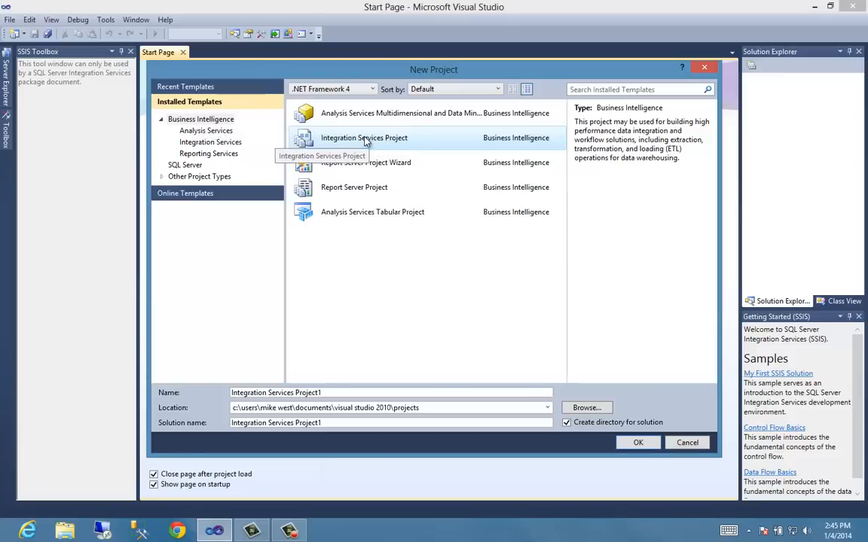
left_click(364, 137)
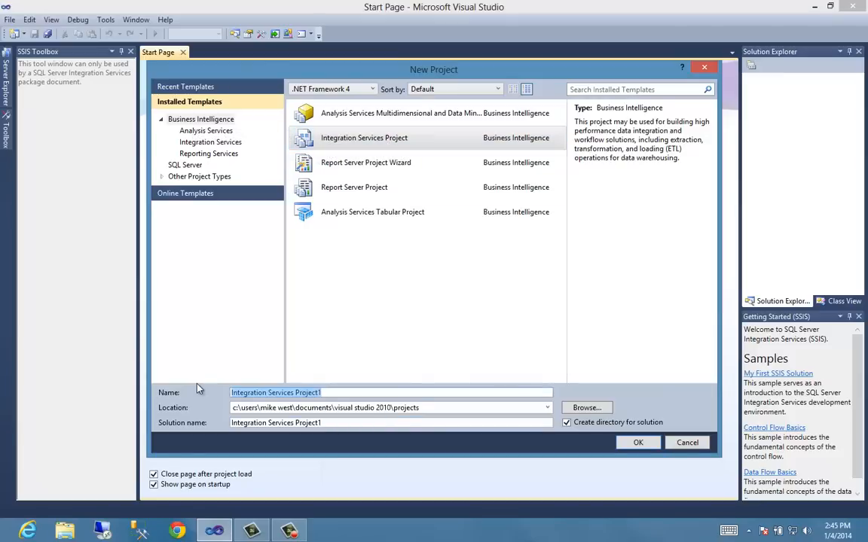
type("Deri")
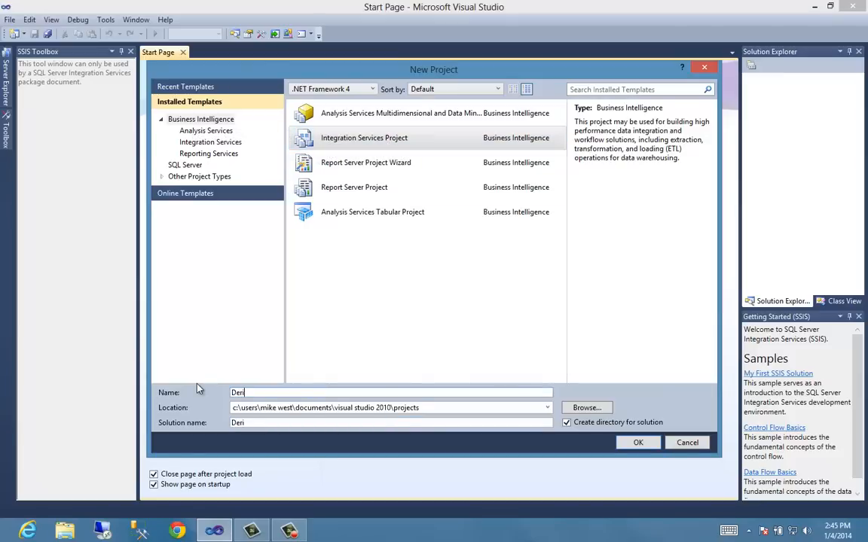
key("Backspace")
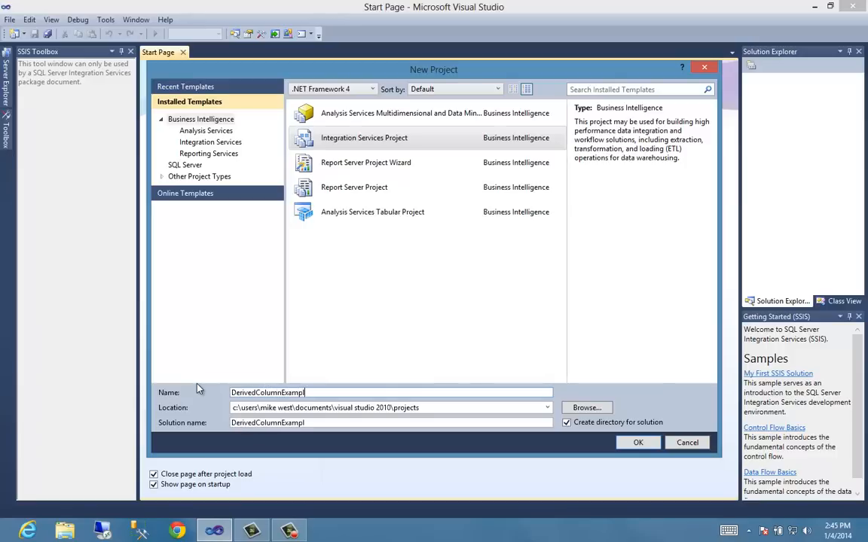
type("e")
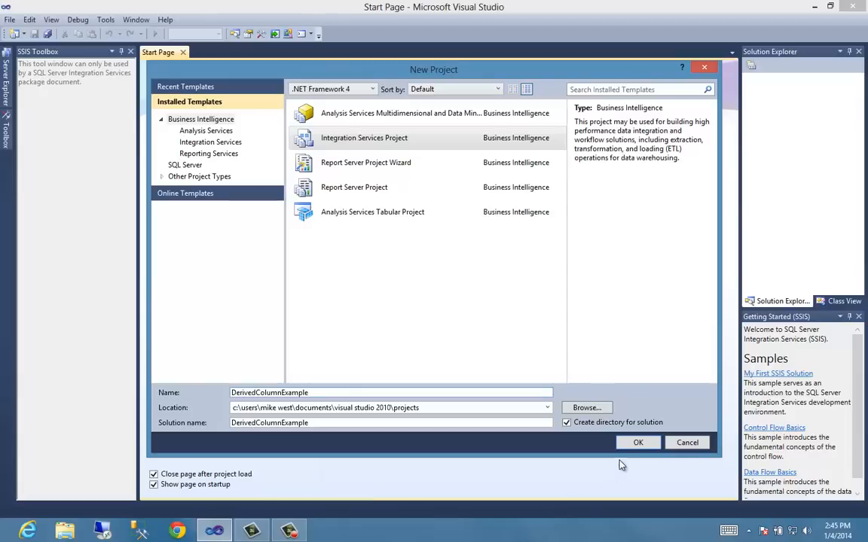
left_click(638, 442)
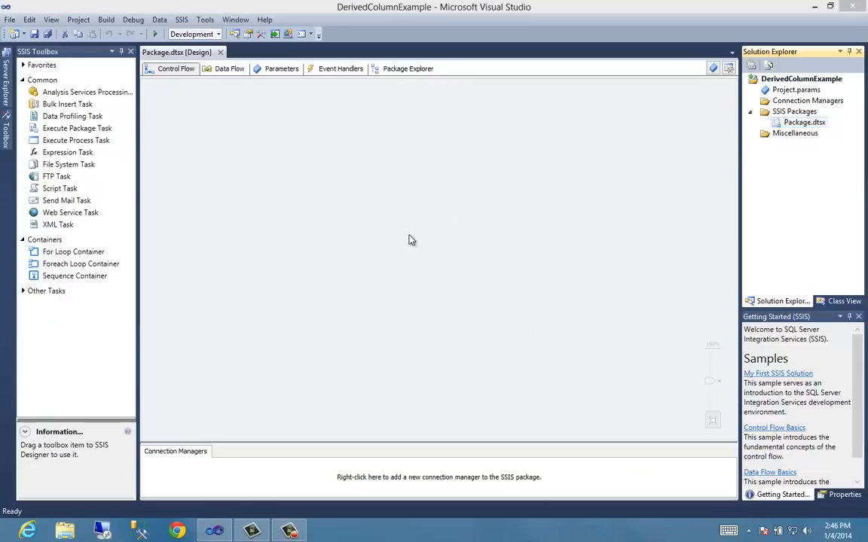
mouse_move(418, 230)
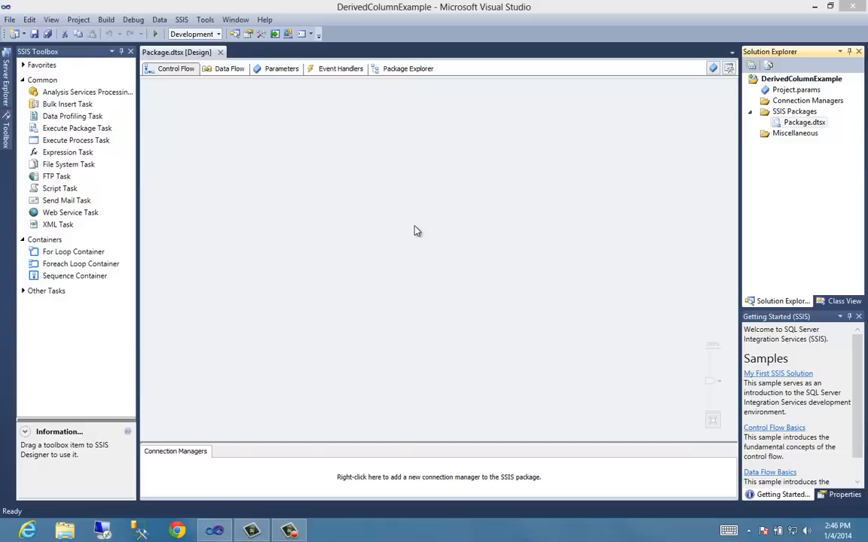
mouse_move(373, 118)
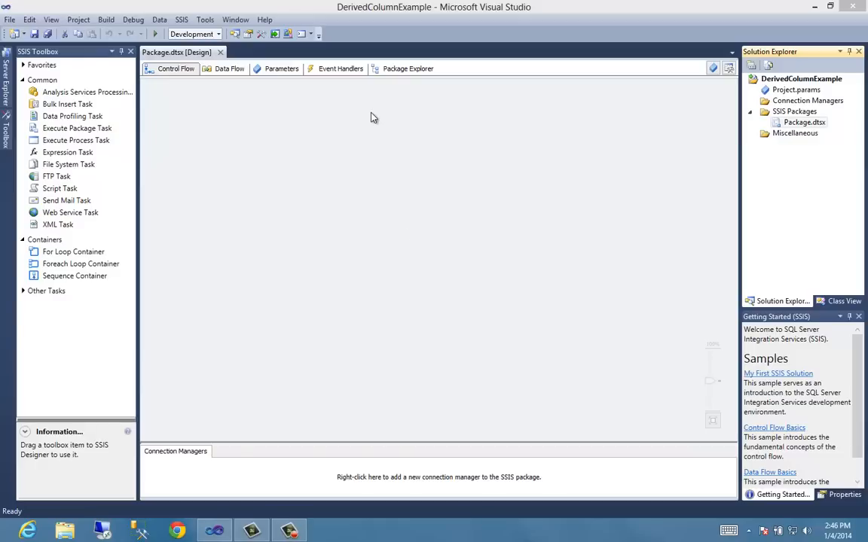
mouse_move(362, 233)
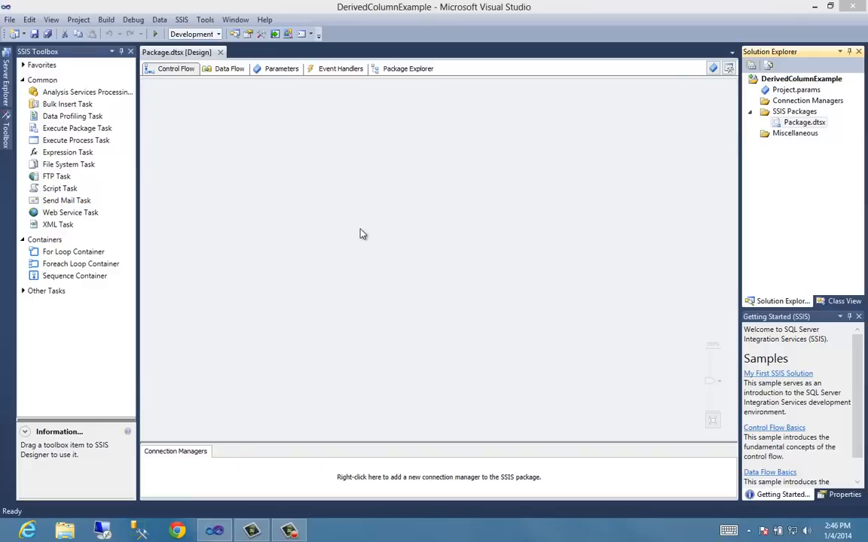
mouse_move(367, 208)
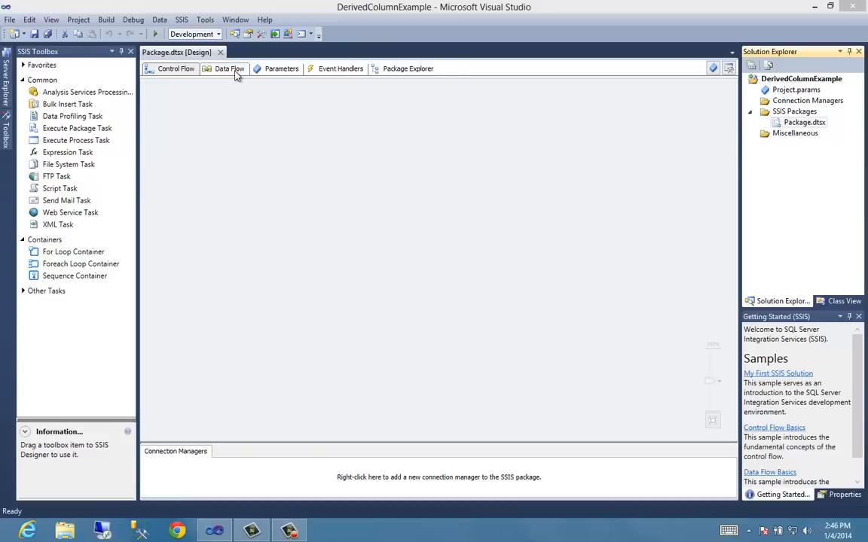
left_click(41, 65)
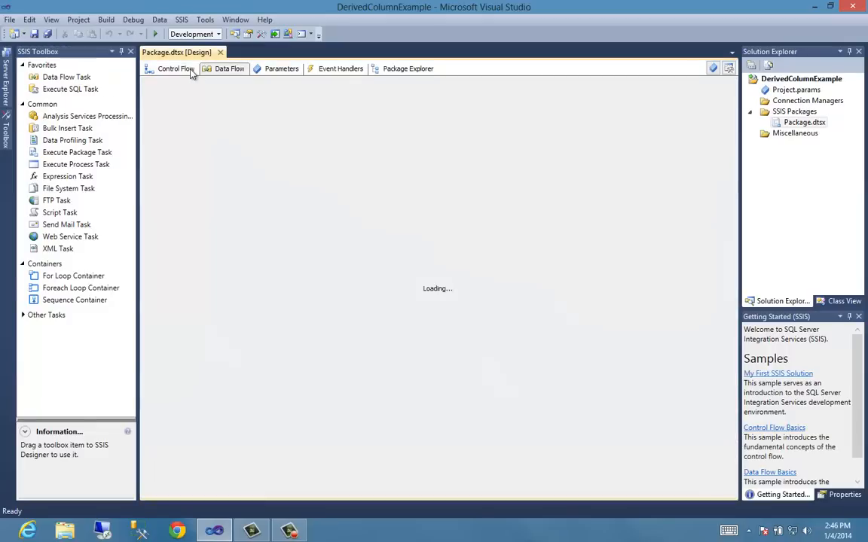
left_click(175, 68)
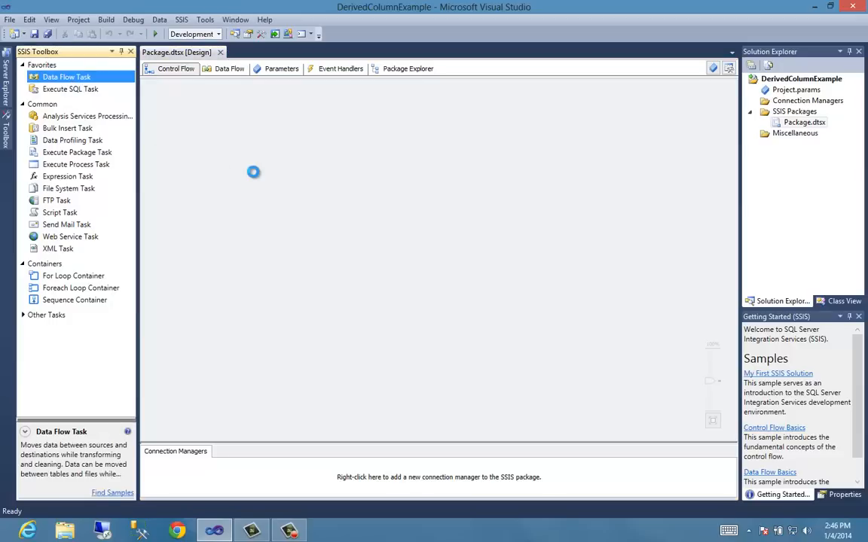
Add a Data Flow Task to Control Flow and open its empty data flow surface.
left_click_drag(66, 77, 301, 185)
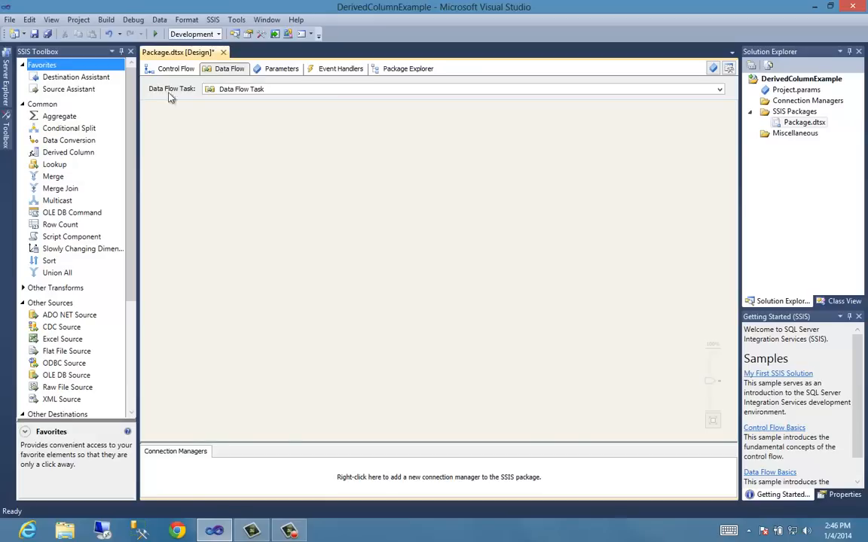
mouse_move(18, 68)
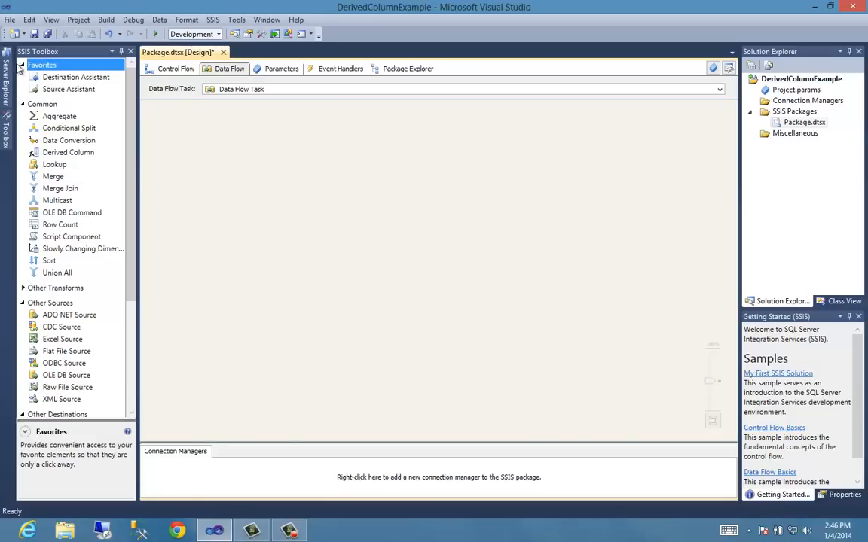
left_click(23, 65)
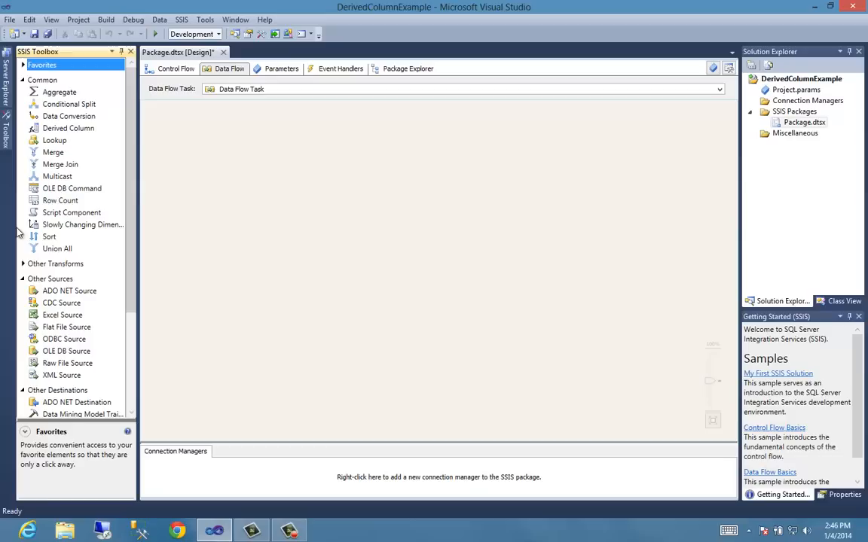
left_click(62, 315)
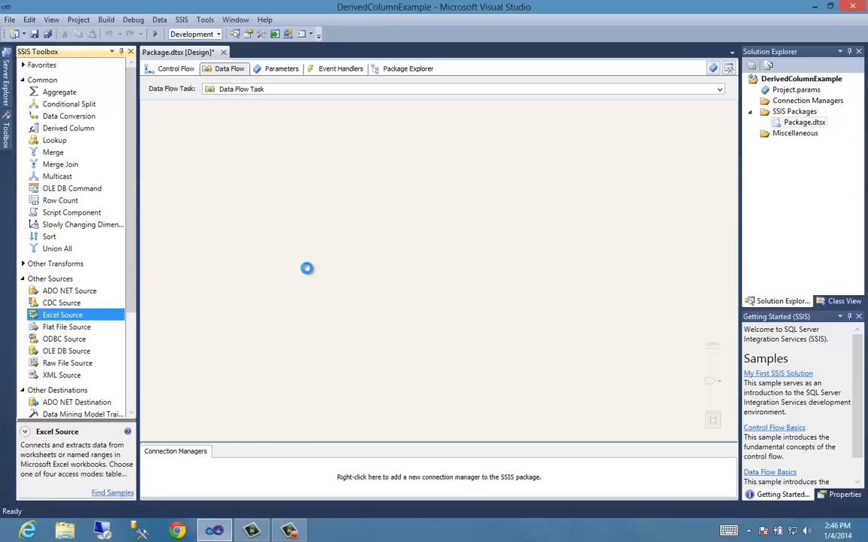
Place an Excel Source reading Sheet1$ from C:\SSIS\address.xls, previewing its rows first.
left_click_drag(63, 315, 355, 186)
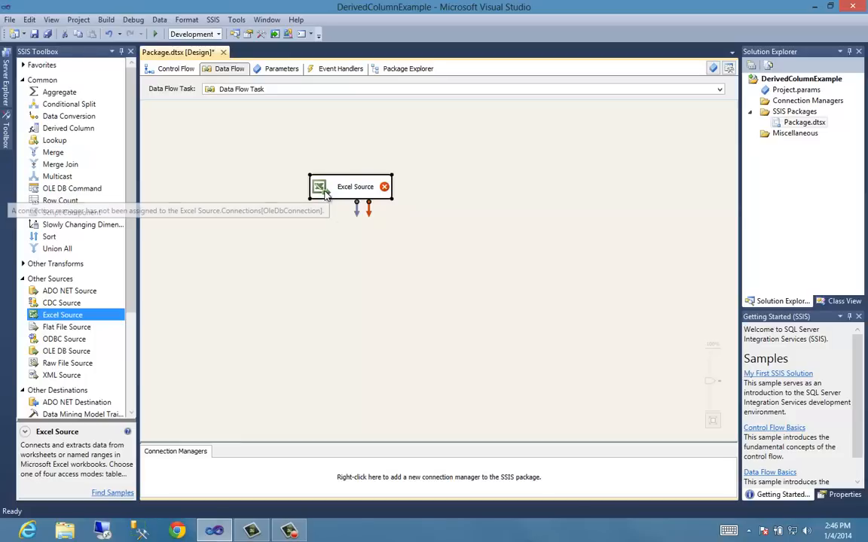
double_click(354, 186)
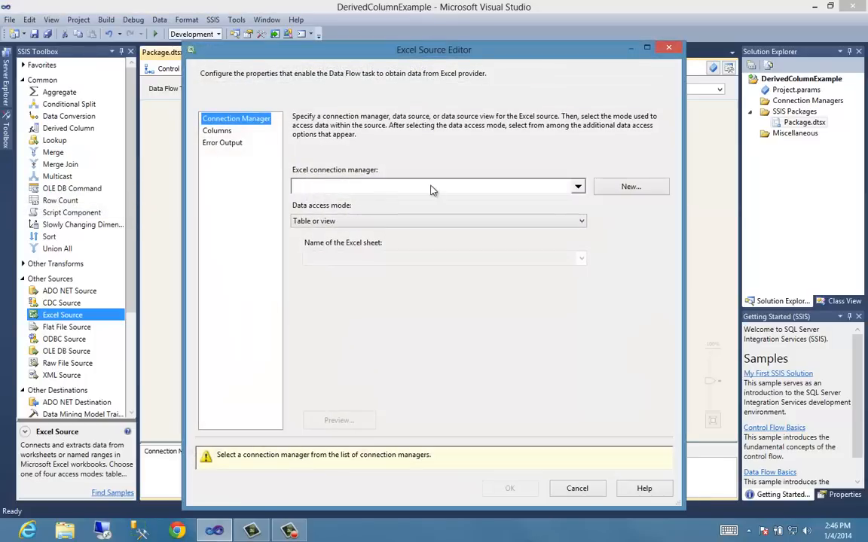
mouse_move(565, 189)
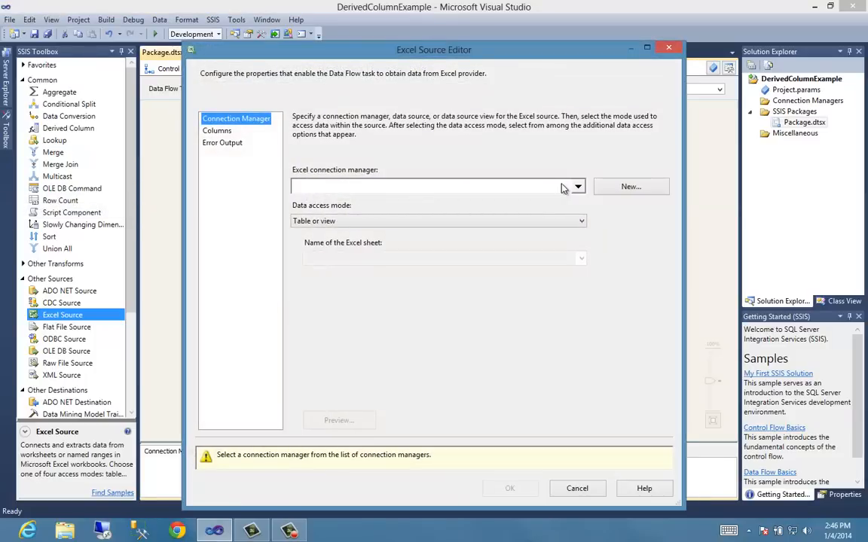
left_click(631, 186)
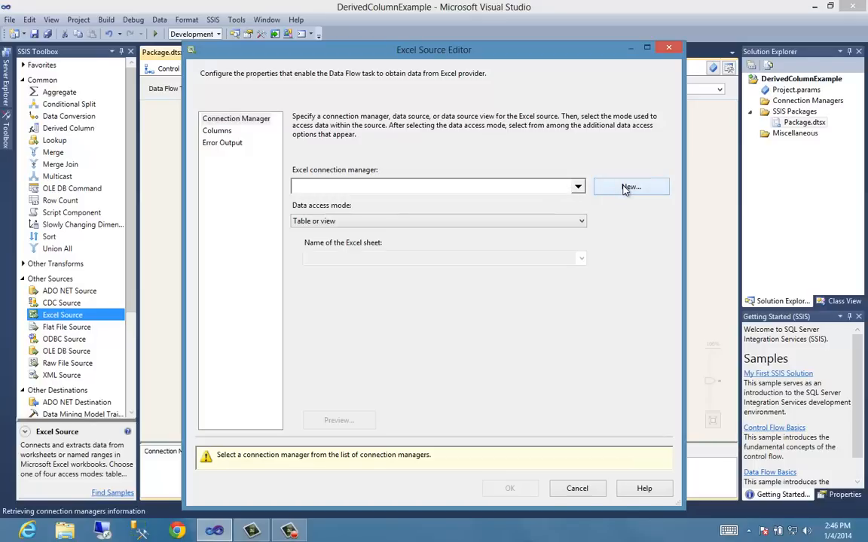
left_click(629, 187)
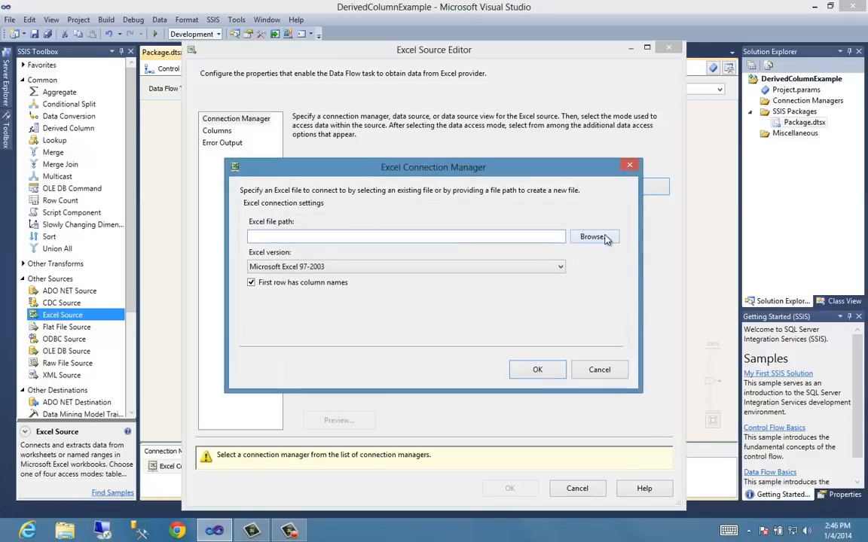
left_click(594, 237)
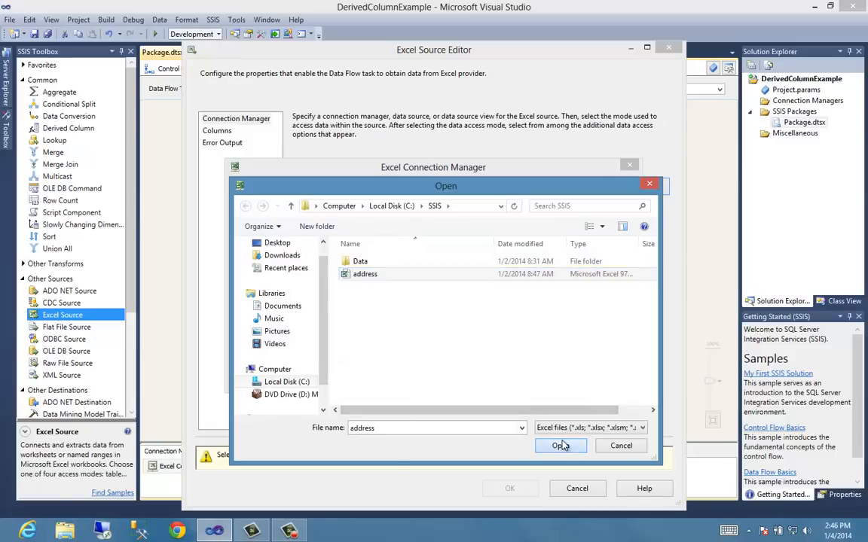
left_click(561, 445)
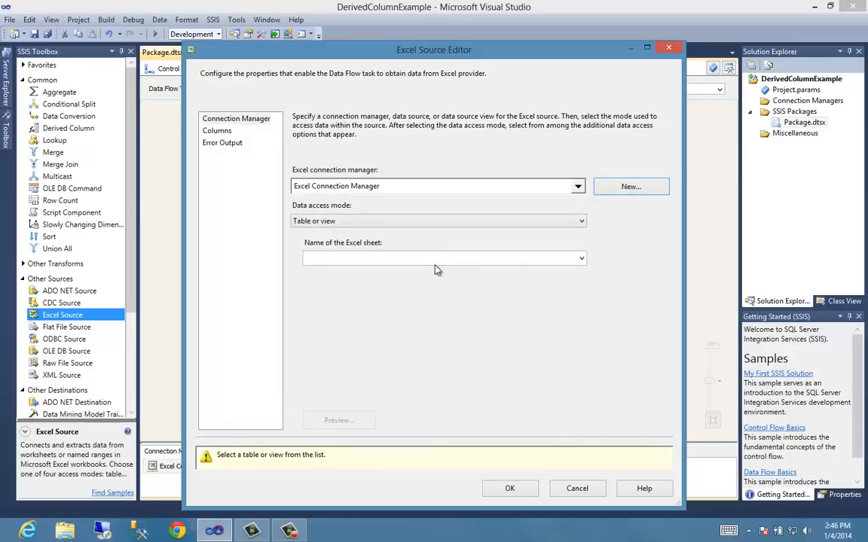
mouse_move(315, 454)
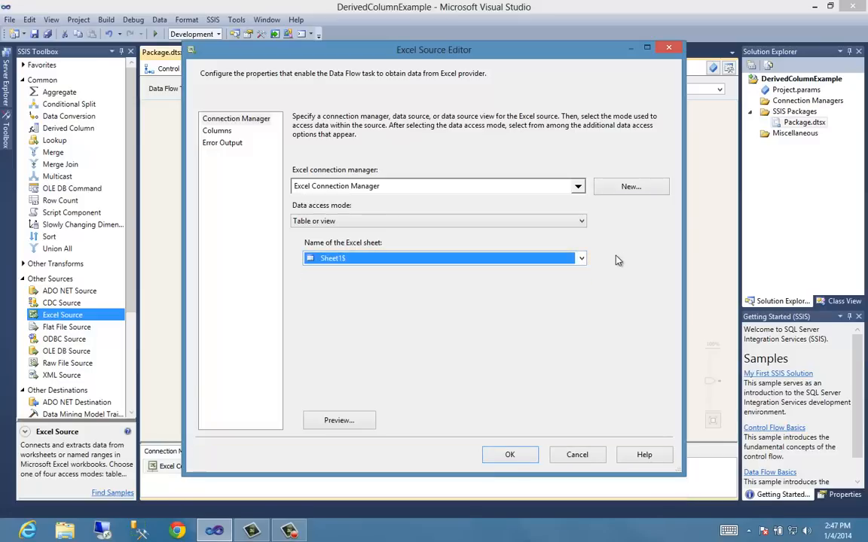
left_click(338, 420)
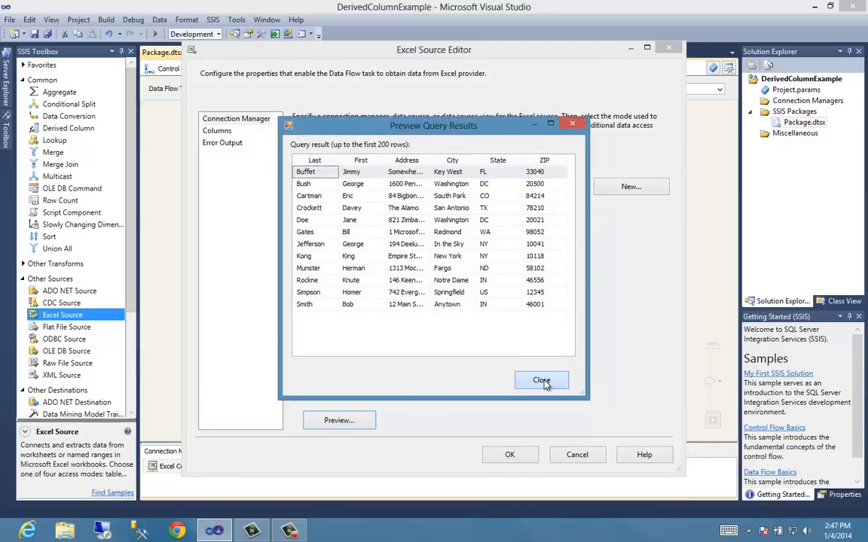
left_click(541, 381)
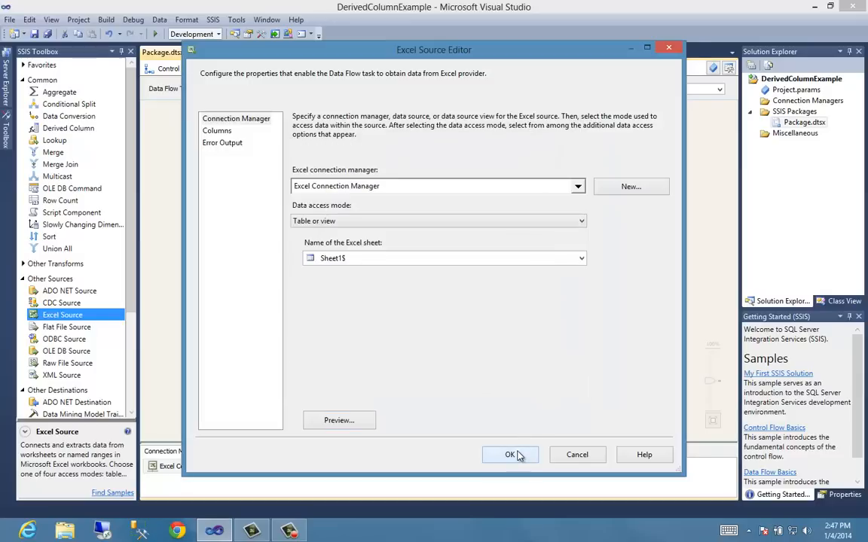
left_click(510, 455)
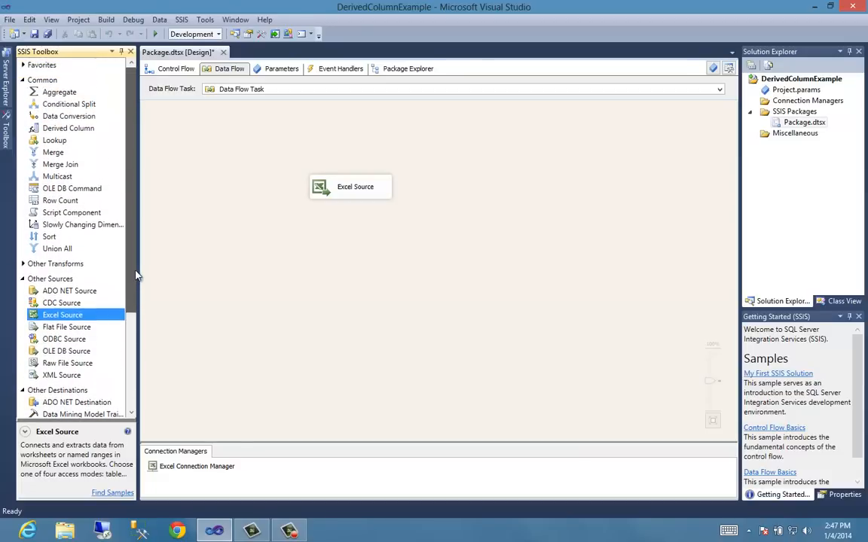
mouse_move(190, 277)
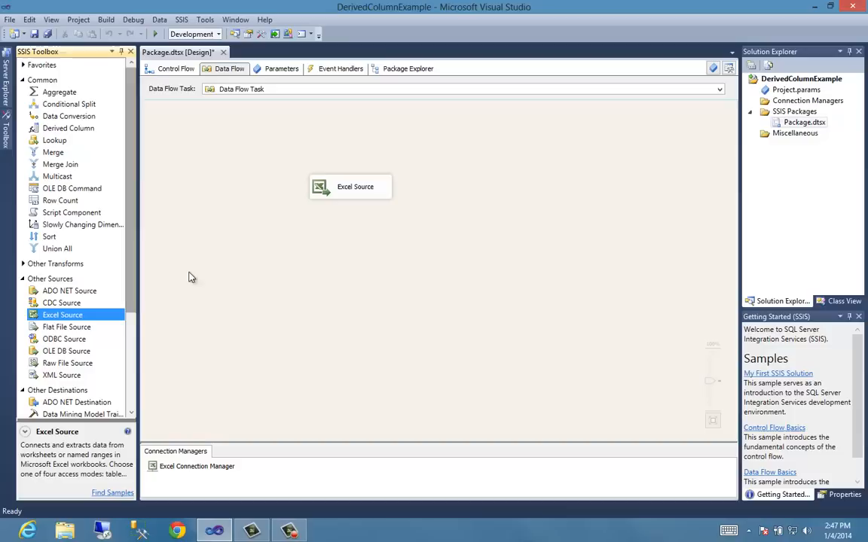
mouse_move(140, 274)
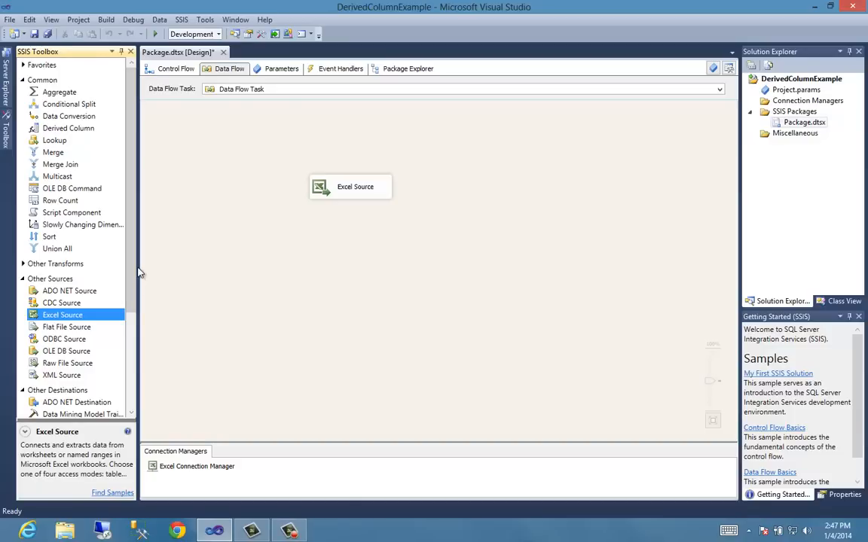
mouse_move(96, 158)
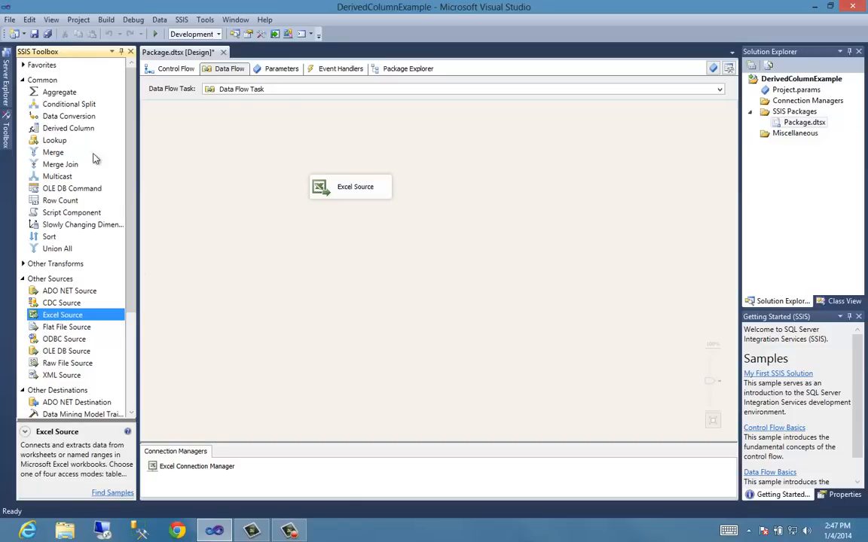
Place a Derived Column below the Excel Source and connect the source output to it.
left_click(68, 128)
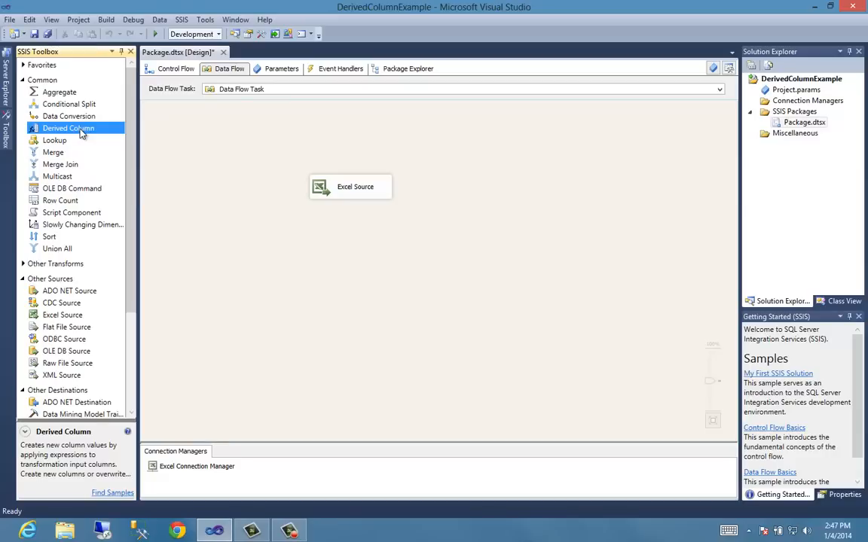
left_click_drag(67, 127, 381, 272)
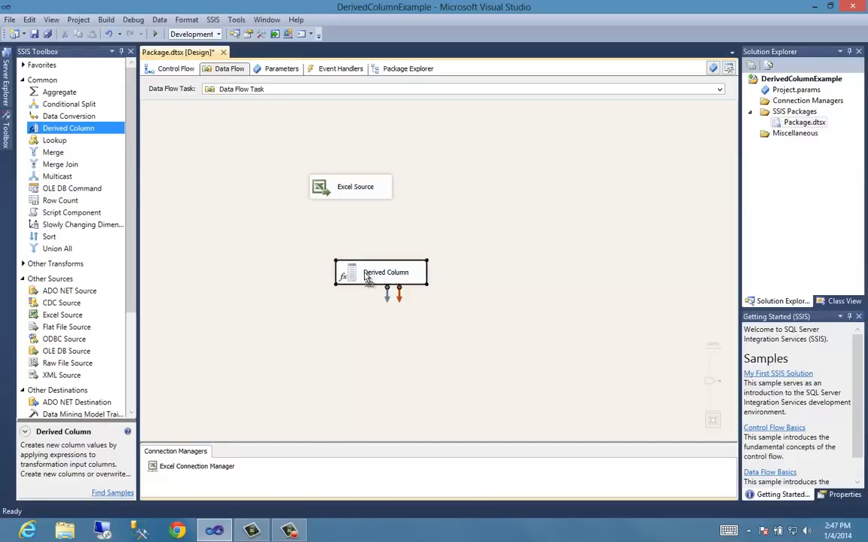
left_click_drag(380, 272, 358, 265)
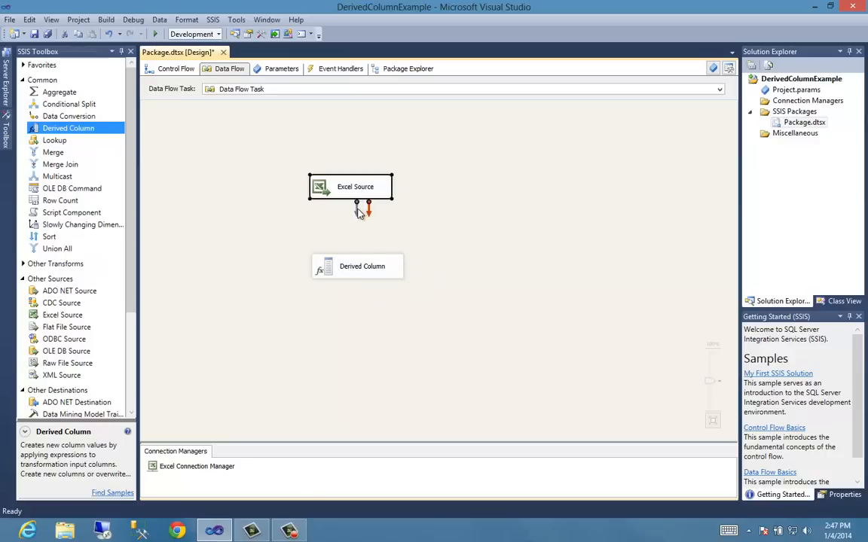
left_click_drag(367, 211, 359, 265)
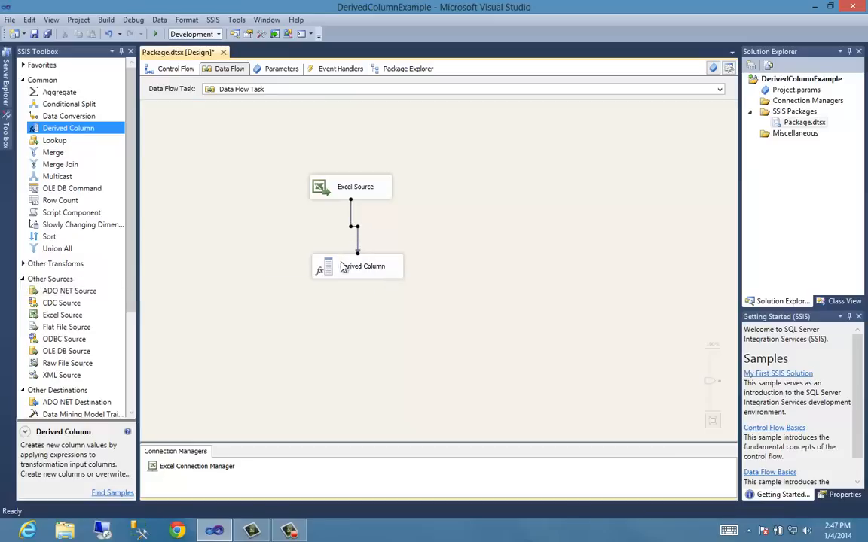
Open the Derived Column editor and select System::StartTime under System Variables.
double_click(363, 266)
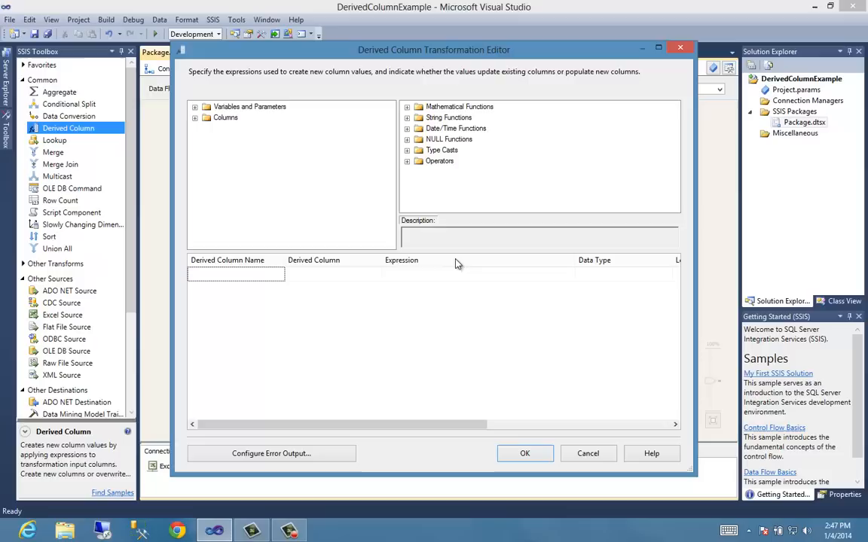
mouse_move(482, 174)
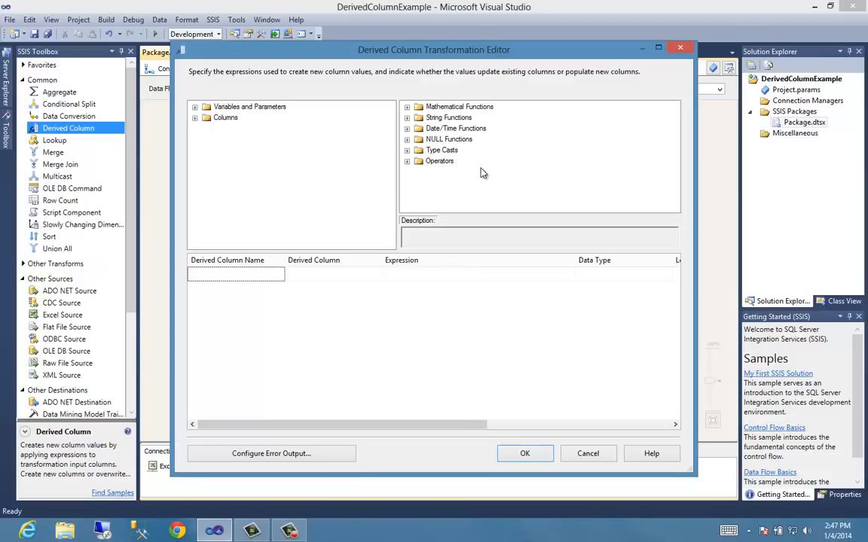
mouse_move(265, 117)
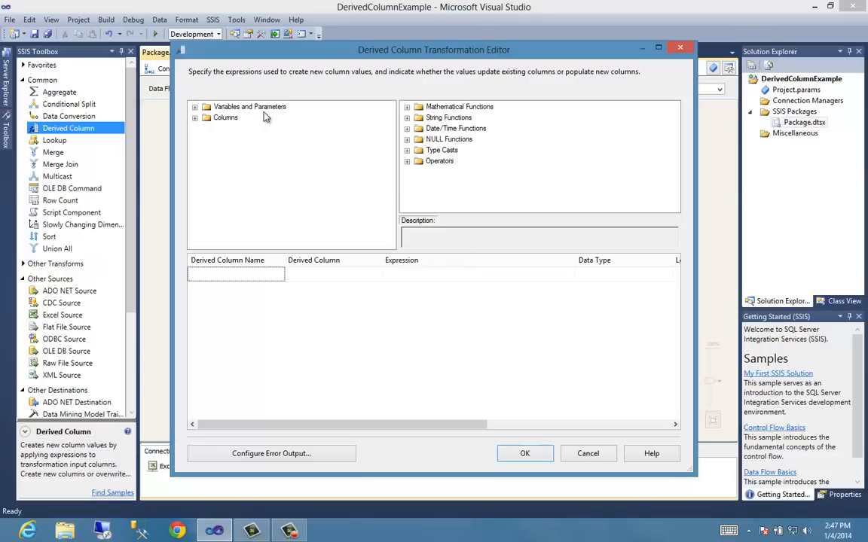
mouse_move(461, 136)
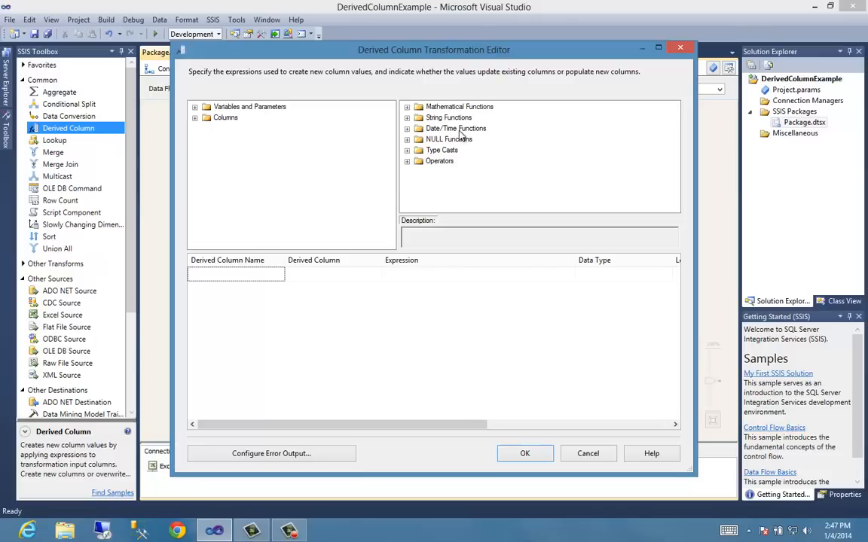
mouse_move(282, 286)
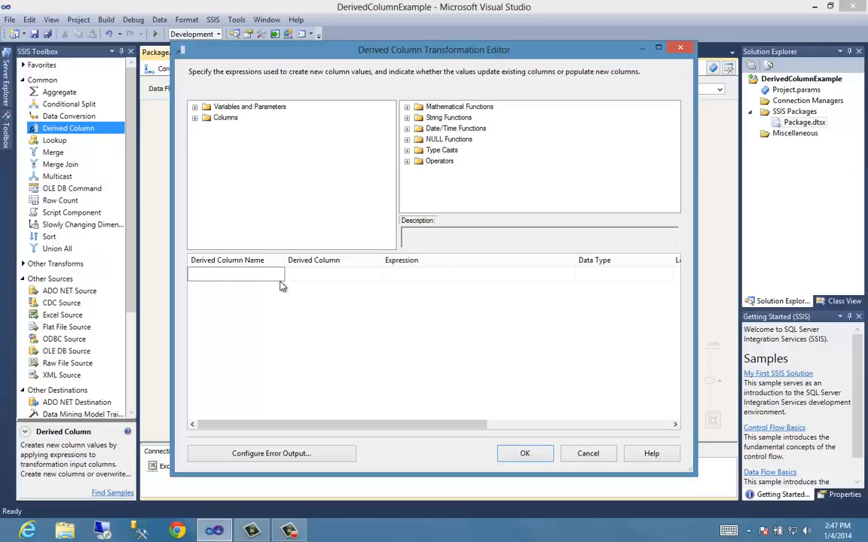
mouse_move(483, 102)
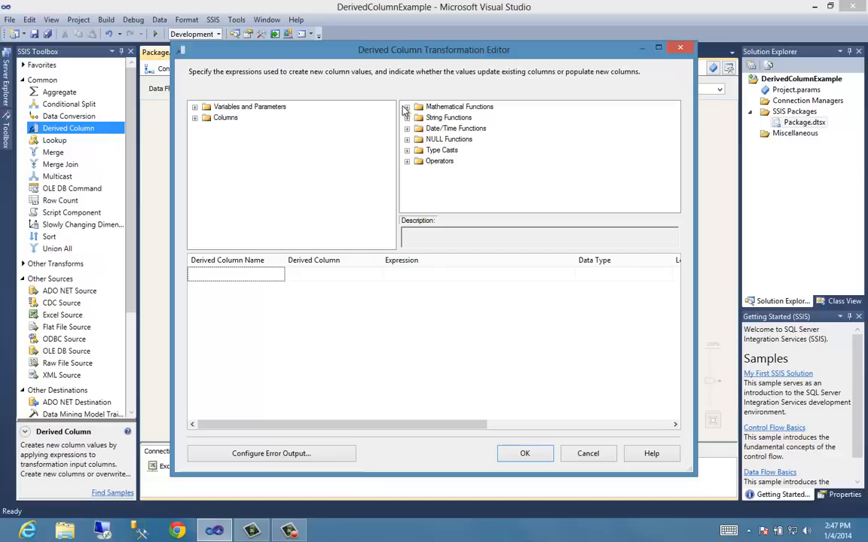
mouse_move(348, 142)
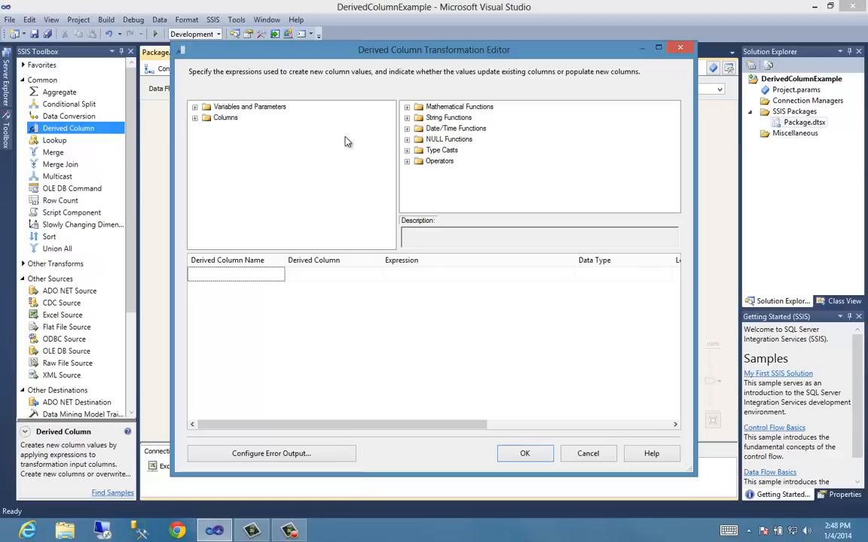
mouse_move(359, 143)
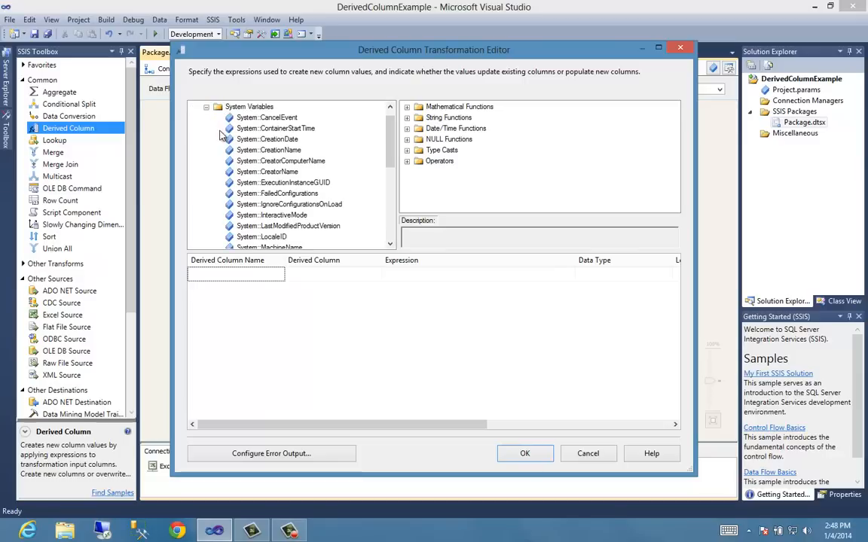
scroll("down", 3)
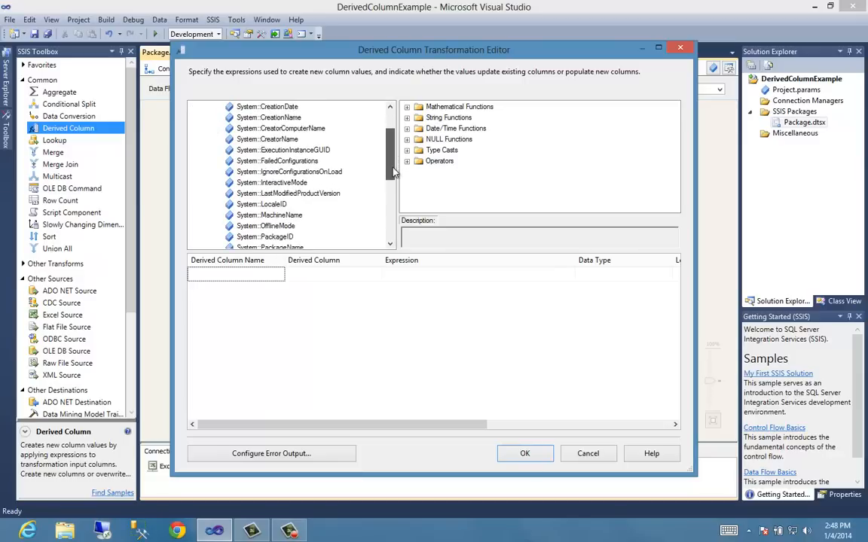
scroll("down", 3)
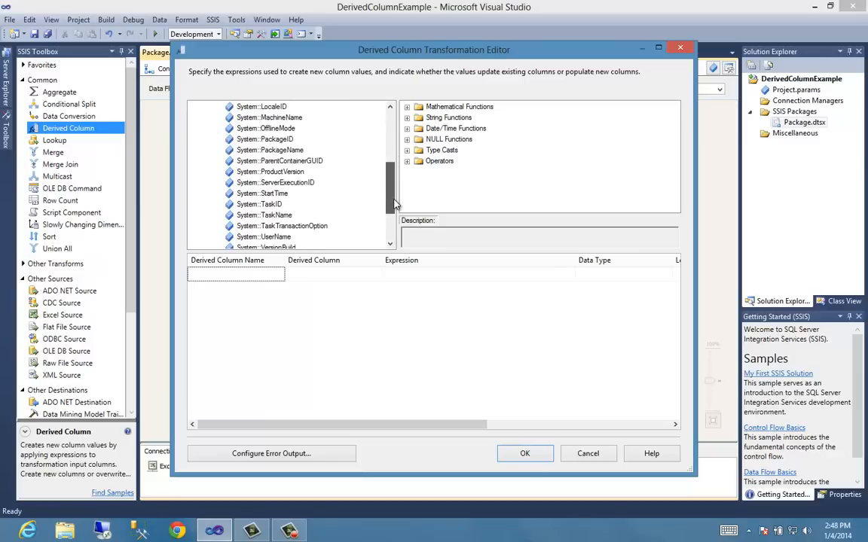
scroll("down", 3)
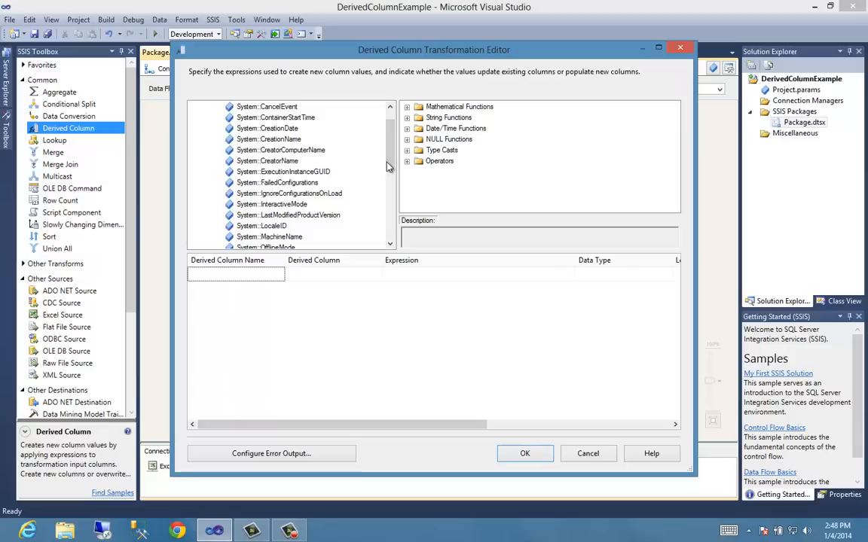
scroll("down", 3)
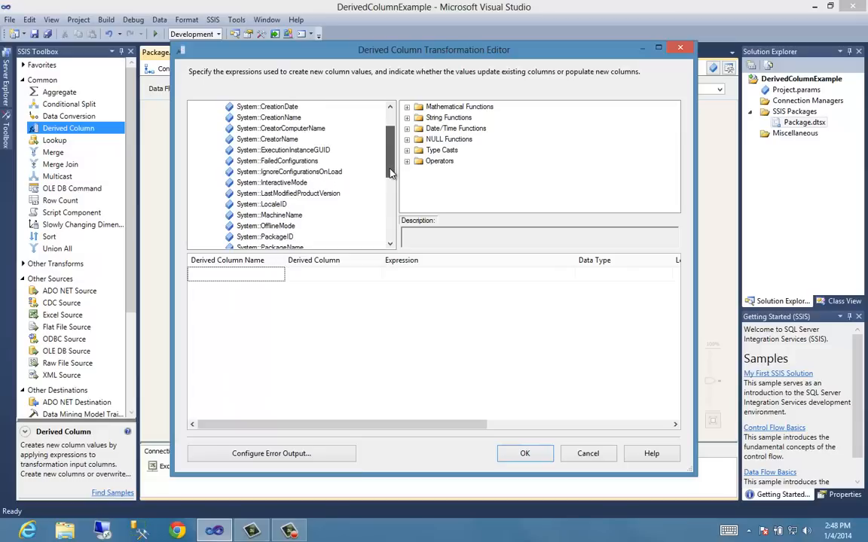
scroll("down", 3)
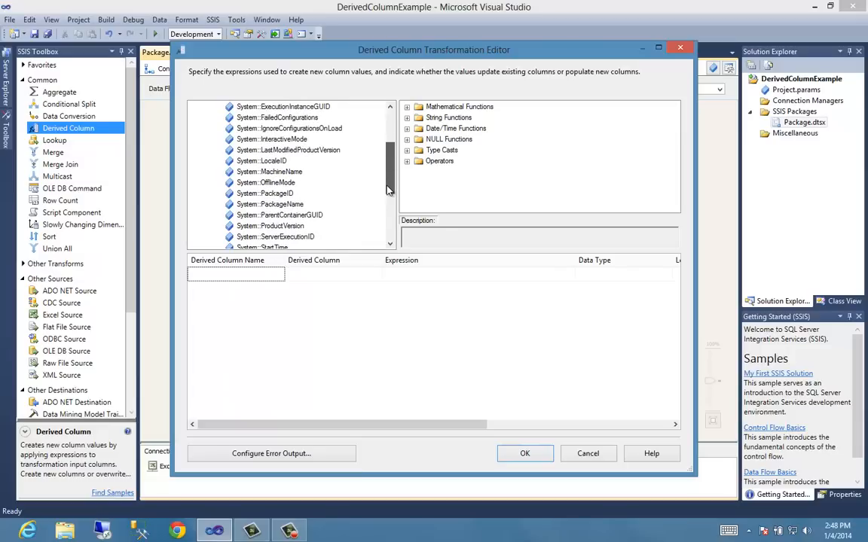
left_click(263, 215)
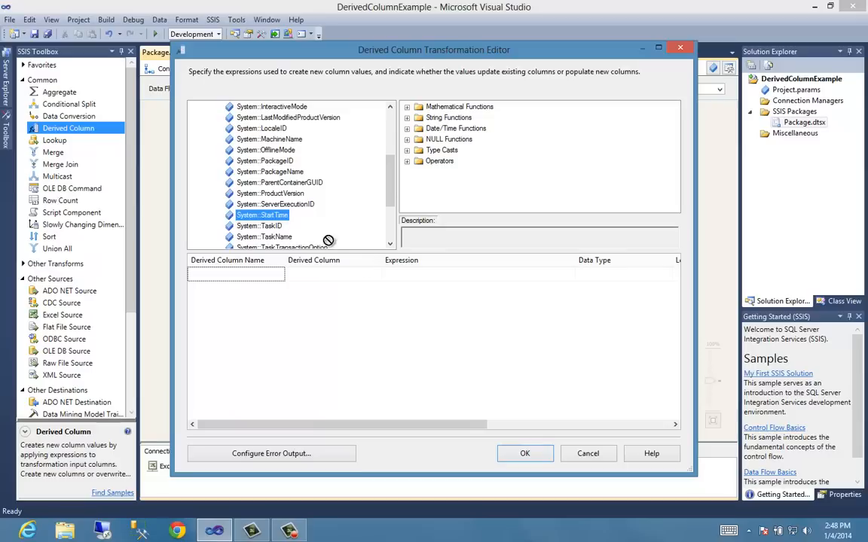
Add StartTime as new derived column DateInserted (DT_DATE) and confirm the editor.
left_click_drag(262, 215, 420, 274)
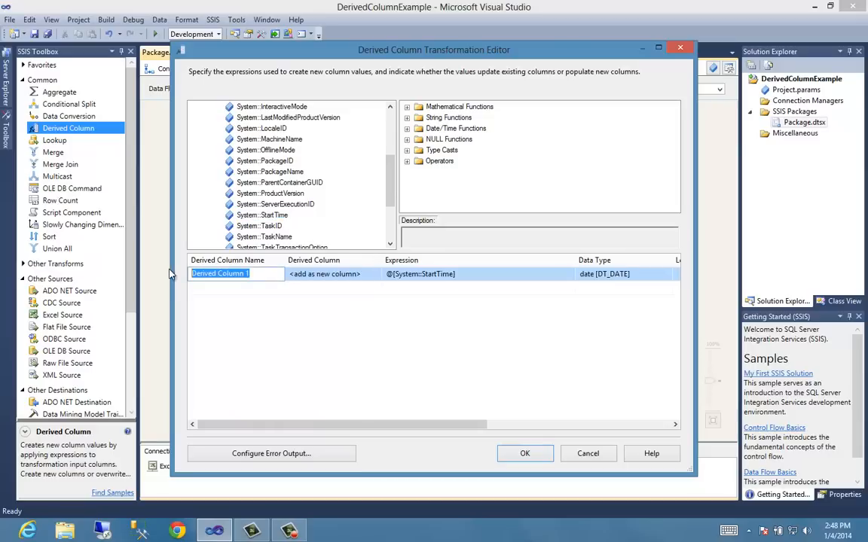
type("DateInserted")
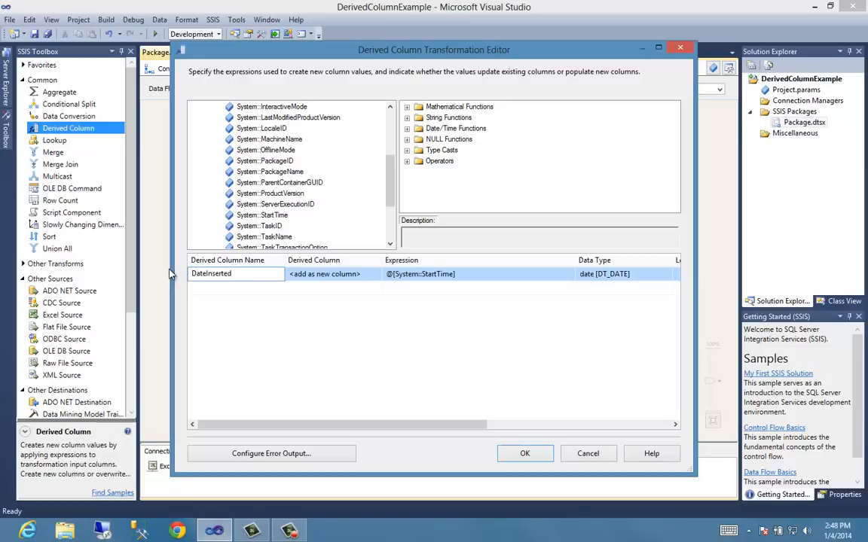
mouse_move(359, 287)
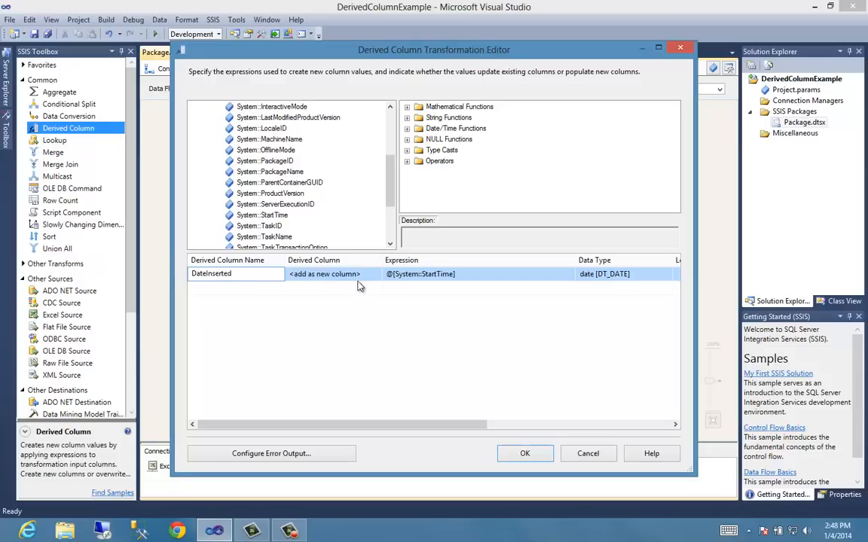
left_click(376, 273)
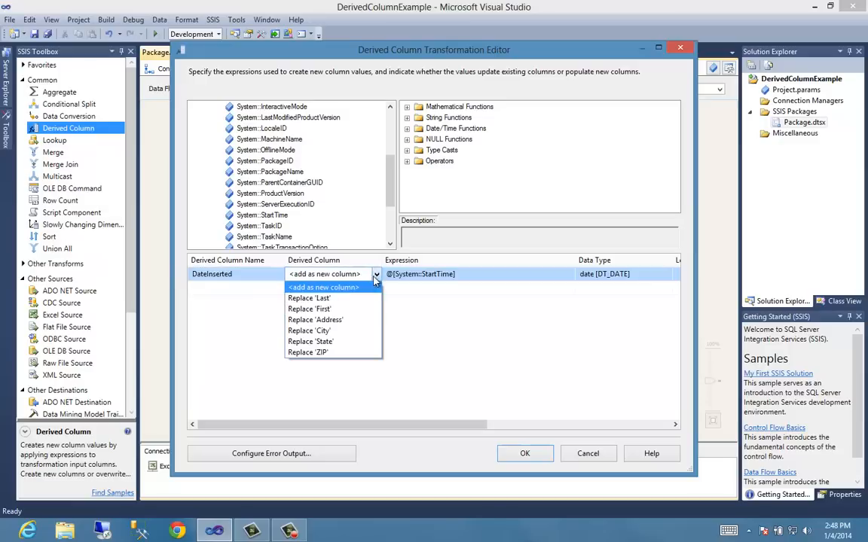
mouse_move(358, 296)
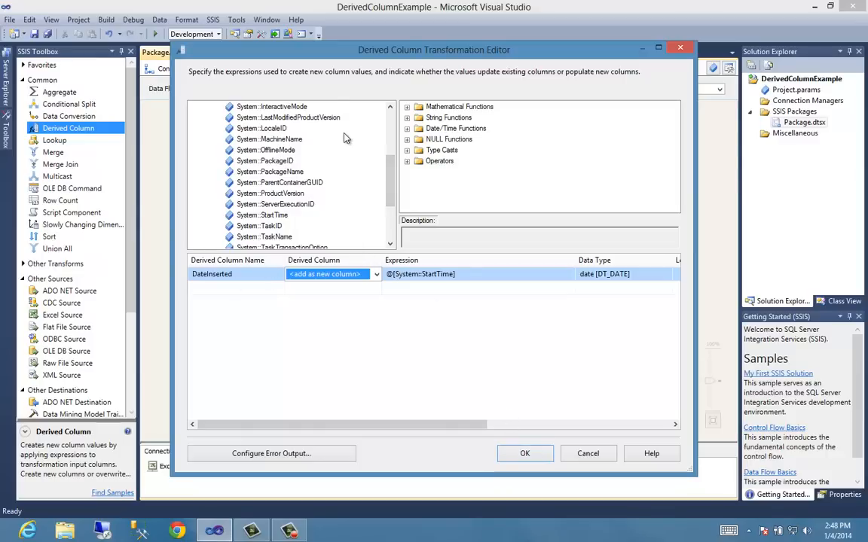
left_click(525, 453)
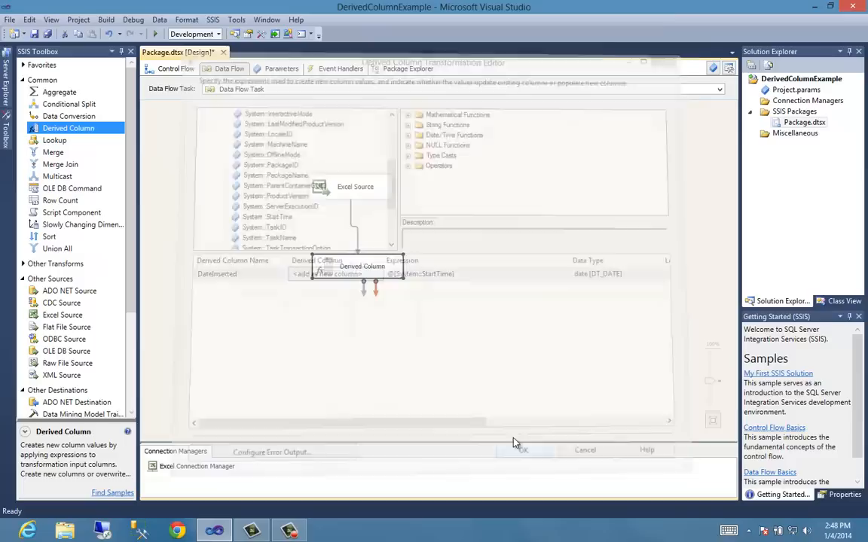
Expand Other Destinations in the SSIS Toolbox to reach the OLE DB Destination.
left_click(522, 450)
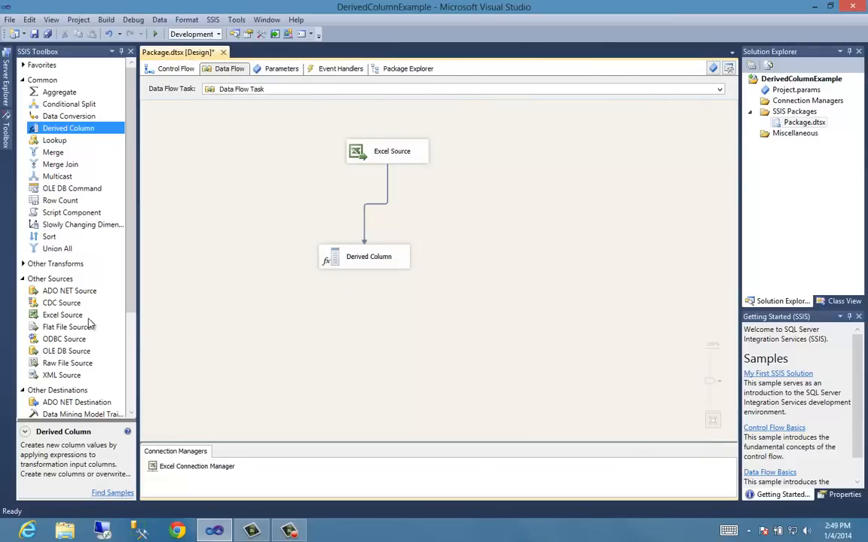
mouse_move(89, 295)
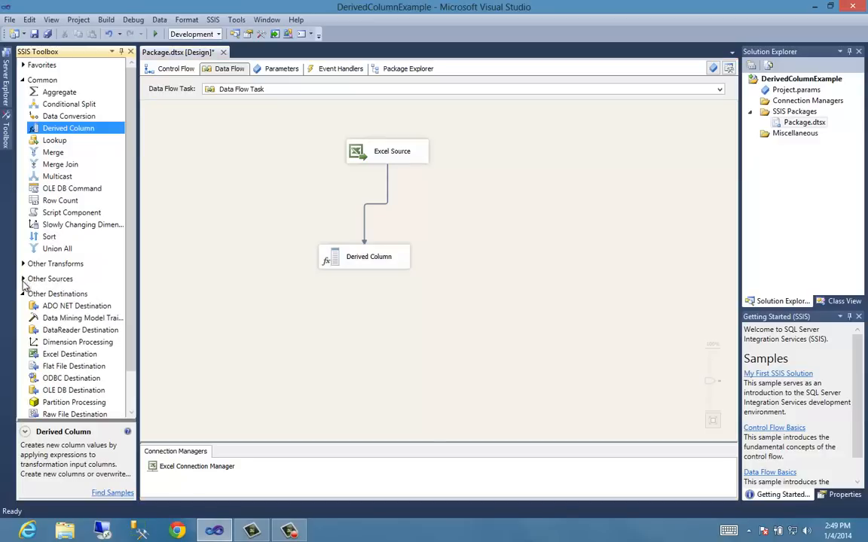
left_click(76, 305)
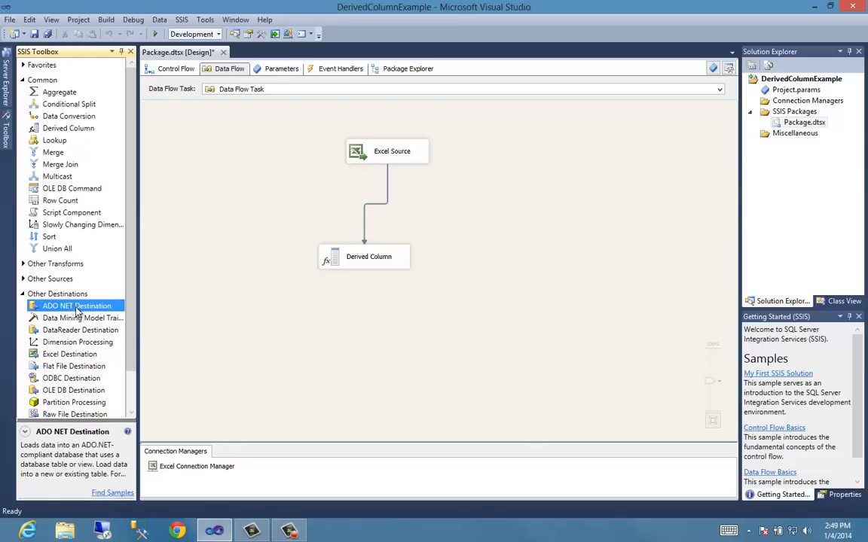
scroll("down", 3)
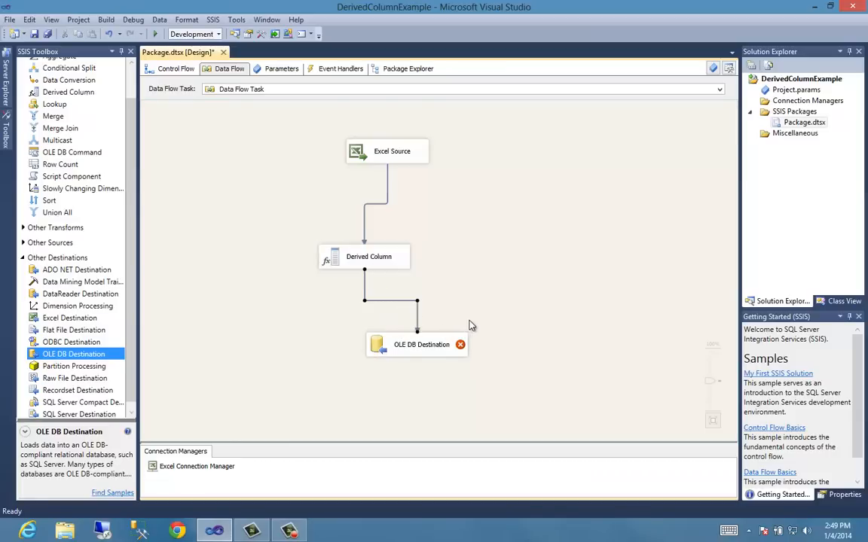
Point the OLE DB Destination at [dbo].[address] via LocalHost.Fun, review mappings, and confirm.
double_click(422, 344)
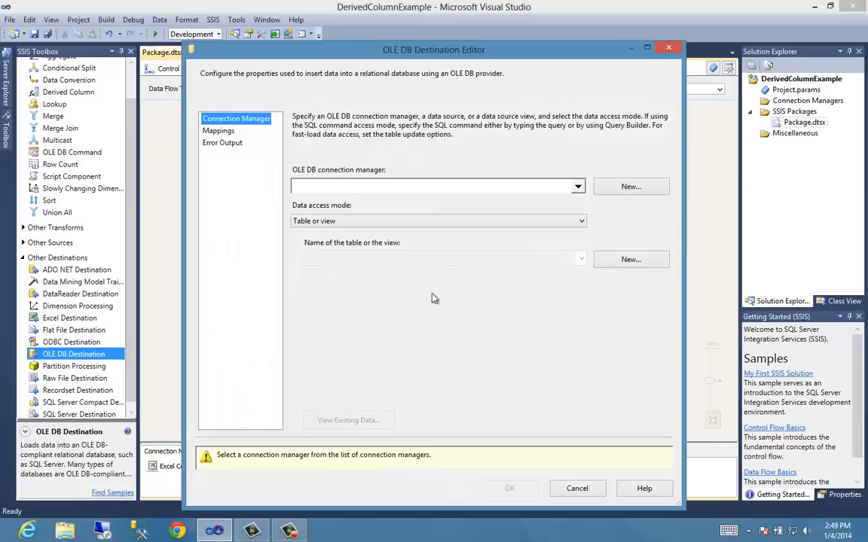
mouse_move(262, 152)
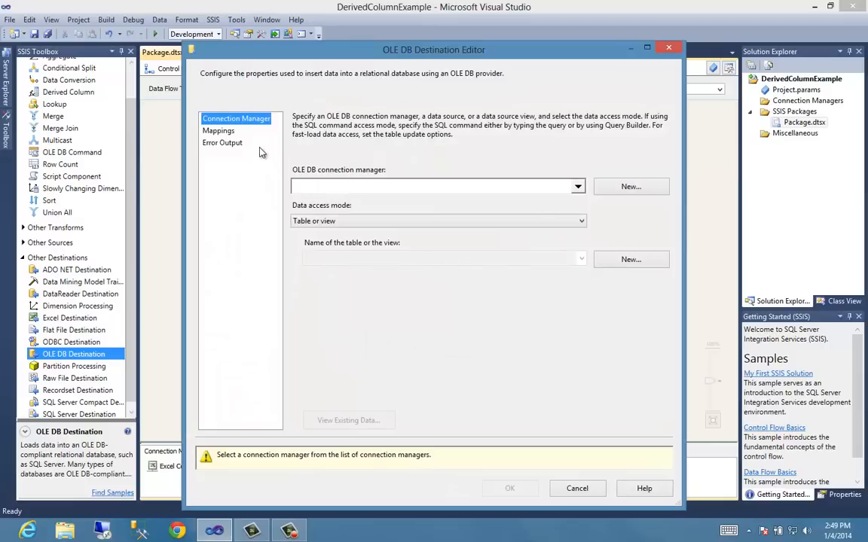
mouse_move(387, 187)
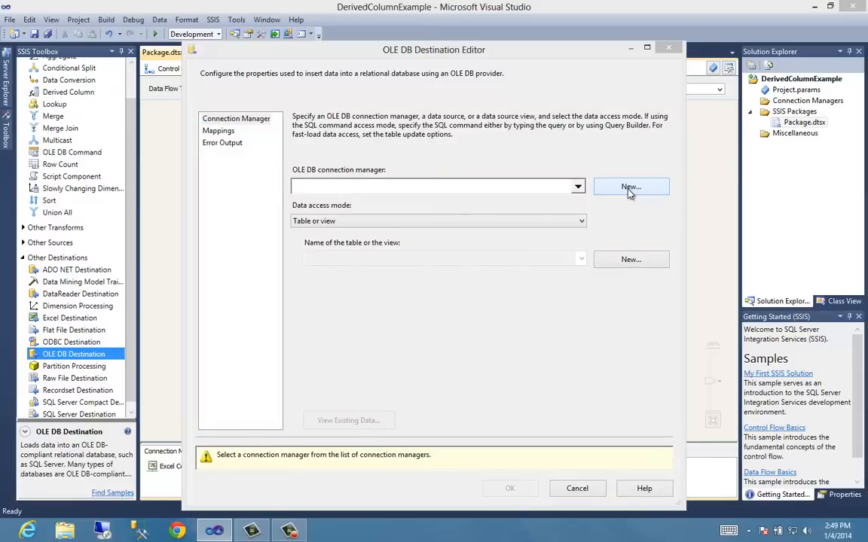
left_click(630, 187)
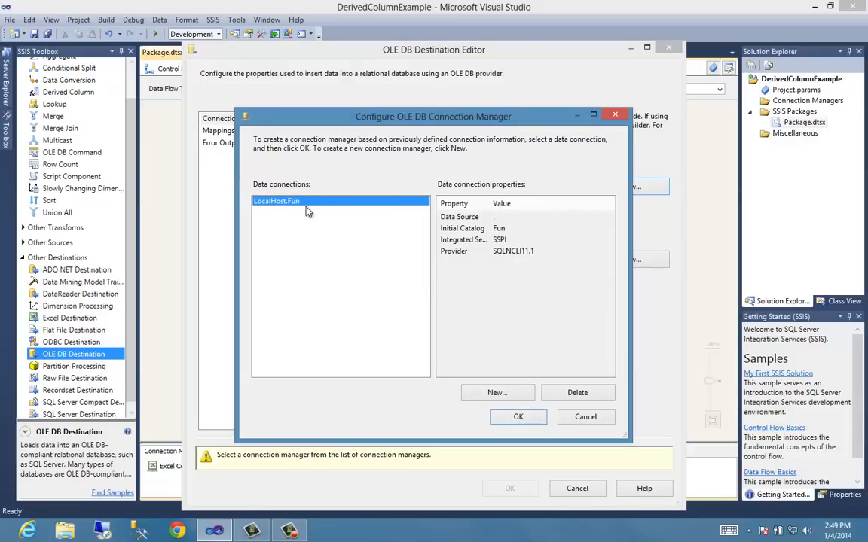
mouse_move(441, 359)
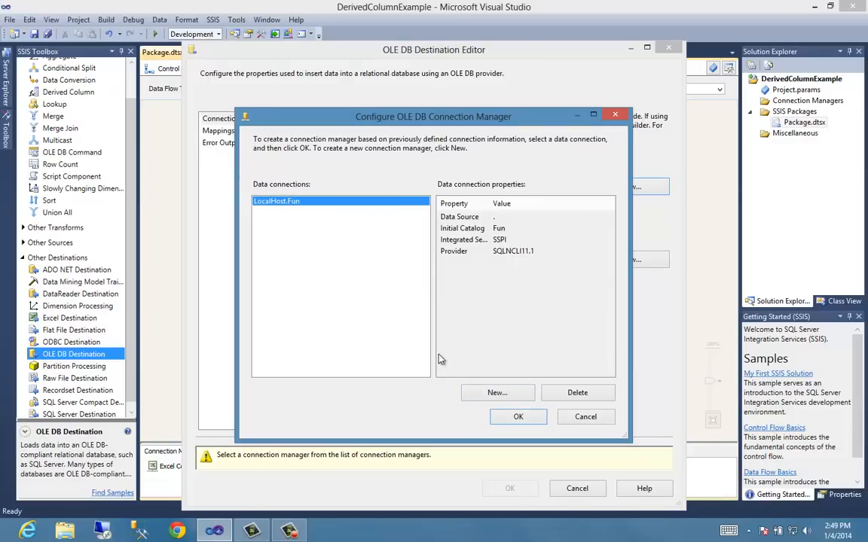
left_click(518, 417)
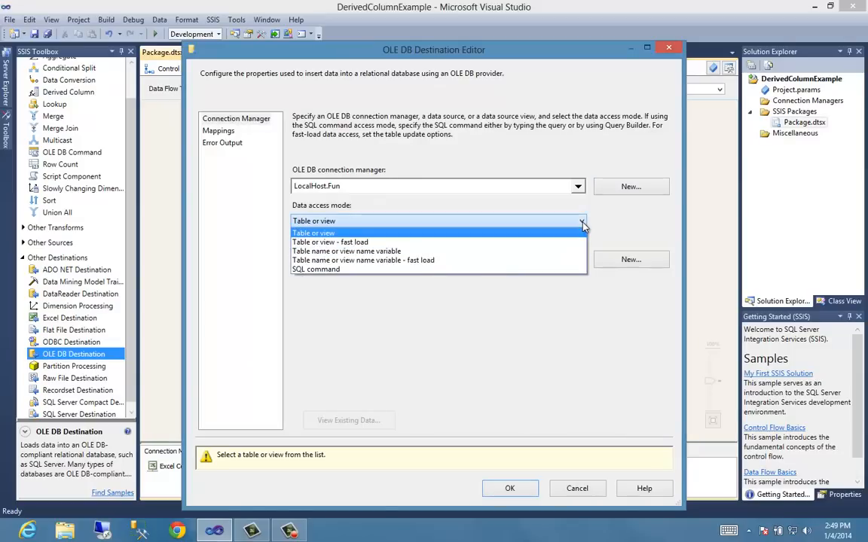
left_click(313, 233)
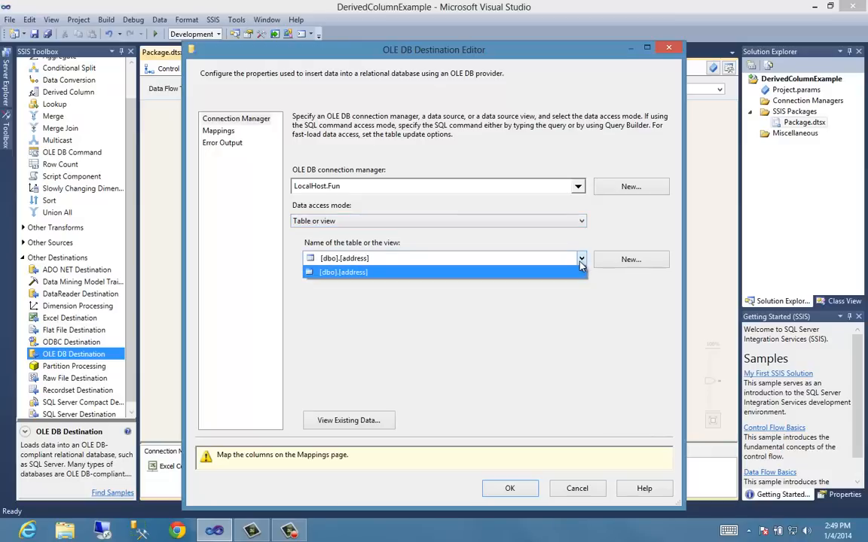
left_click(343, 272)
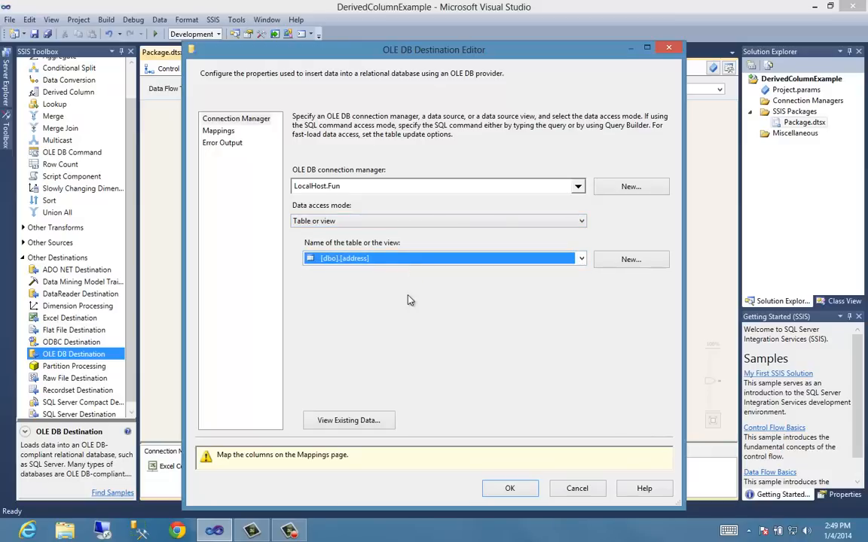
left_click(217, 131)
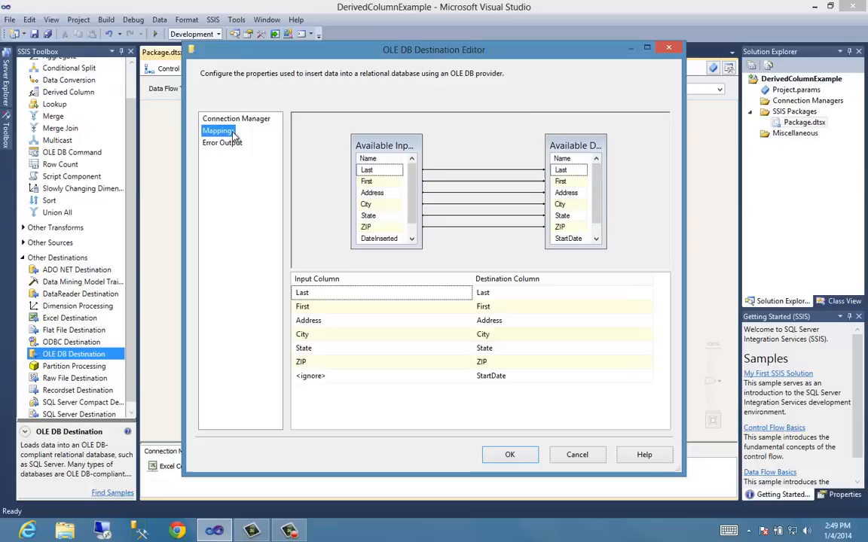
mouse_move(467, 384)
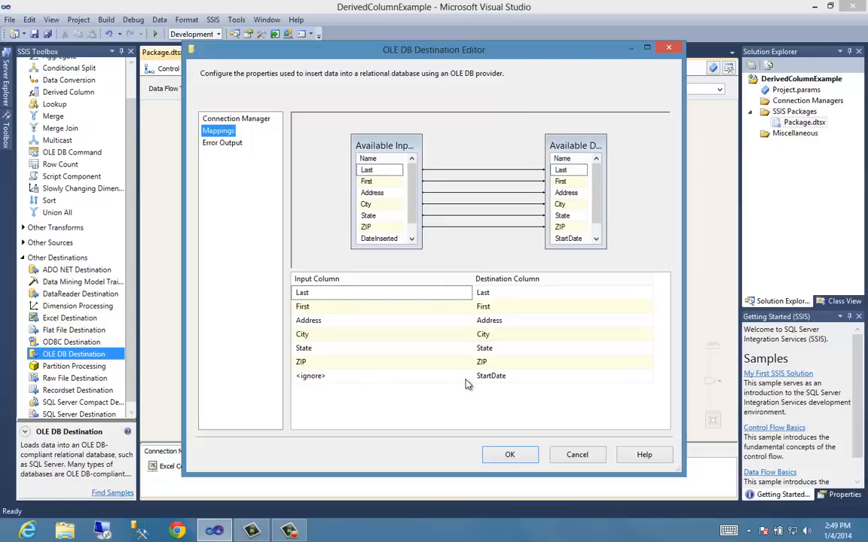
mouse_move(507, 394)
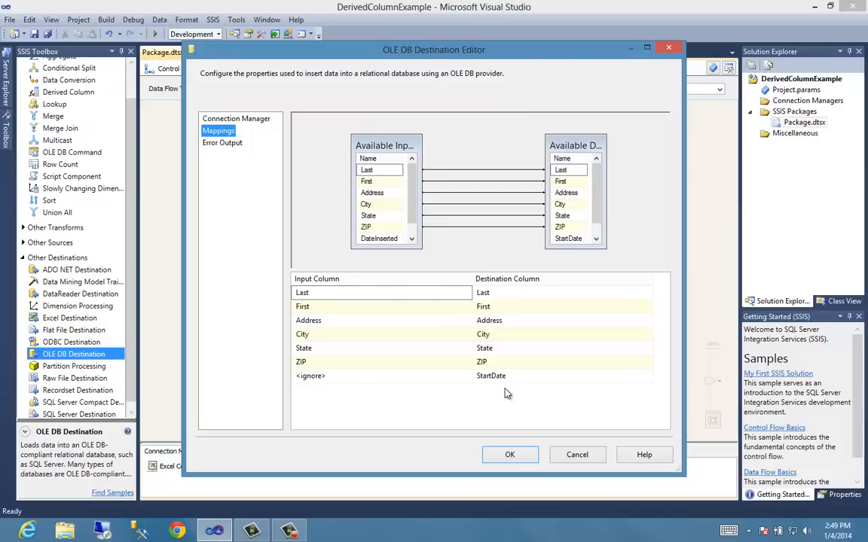
left_click(510, 454)
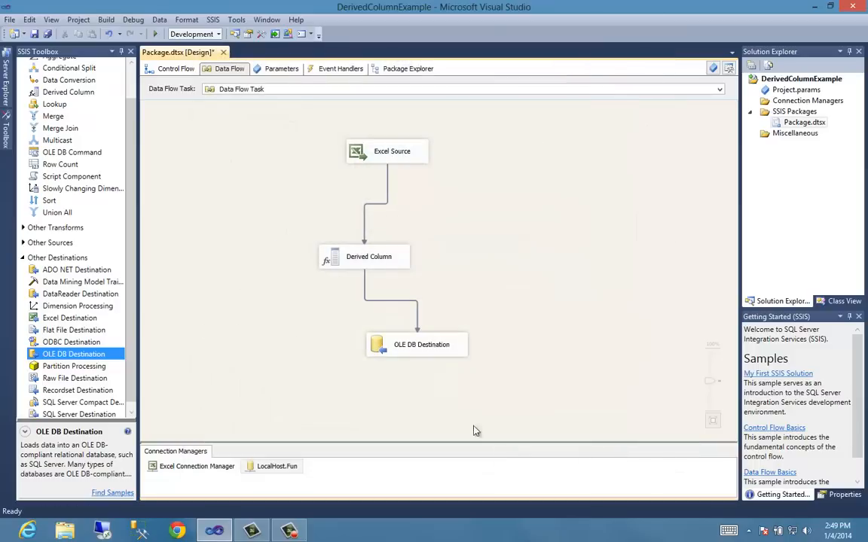
mouse_move(390, 263)
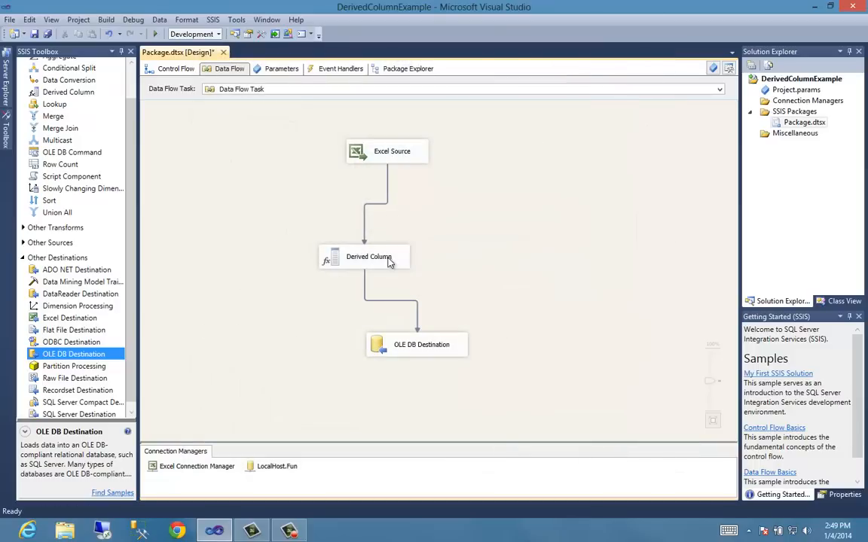
left_click_drag(369, 256, 366, 240)
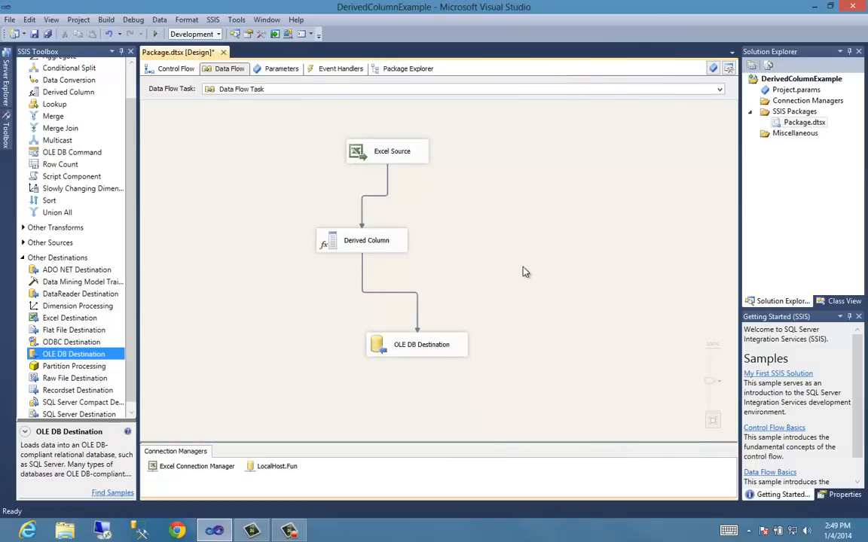
mouse_move(161, 505)
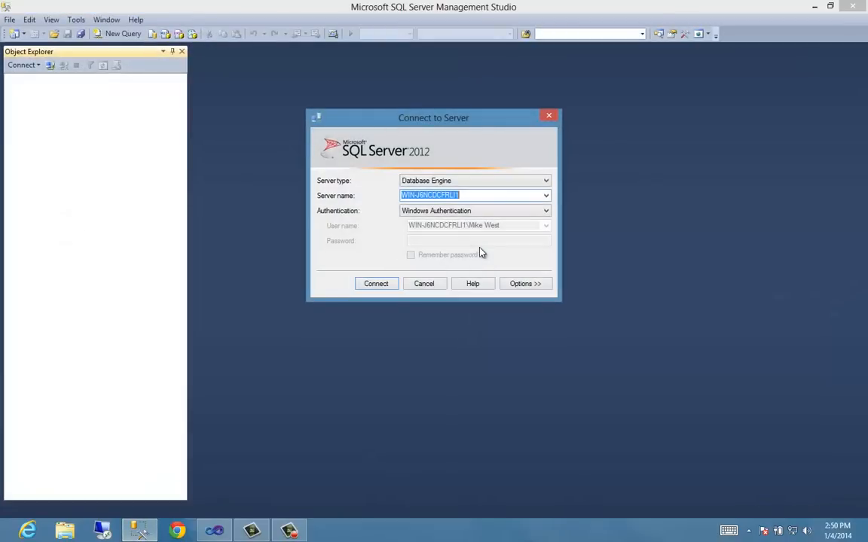
Connect Management Studio to the local server and open a new query on Fun.
left_click(376, 284)
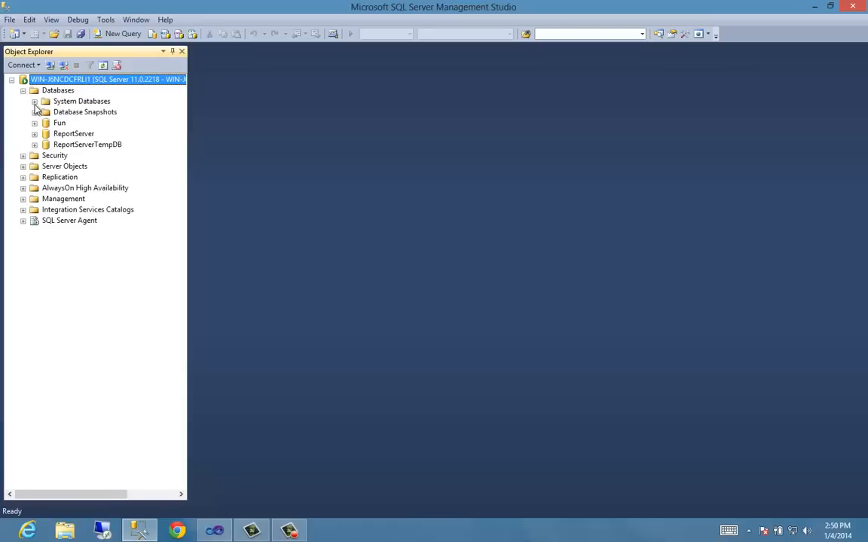
left_click(59, 123)
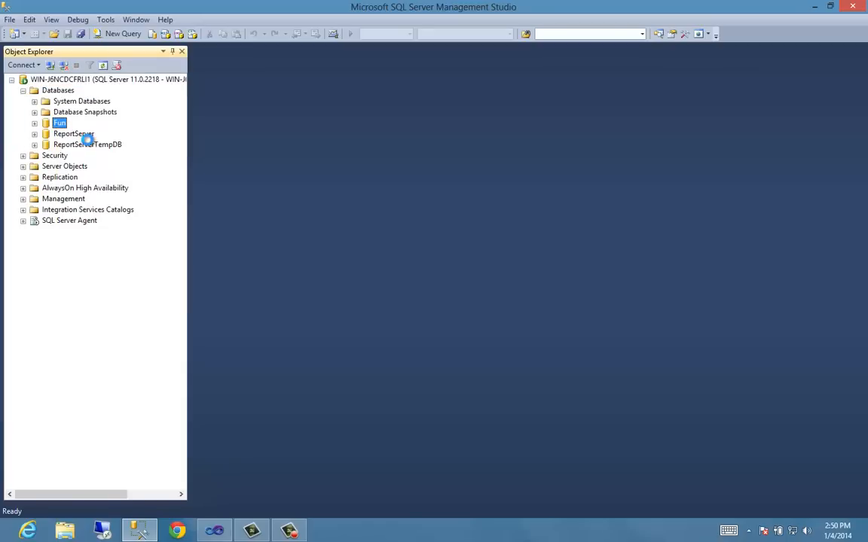
left_click(123, 33)
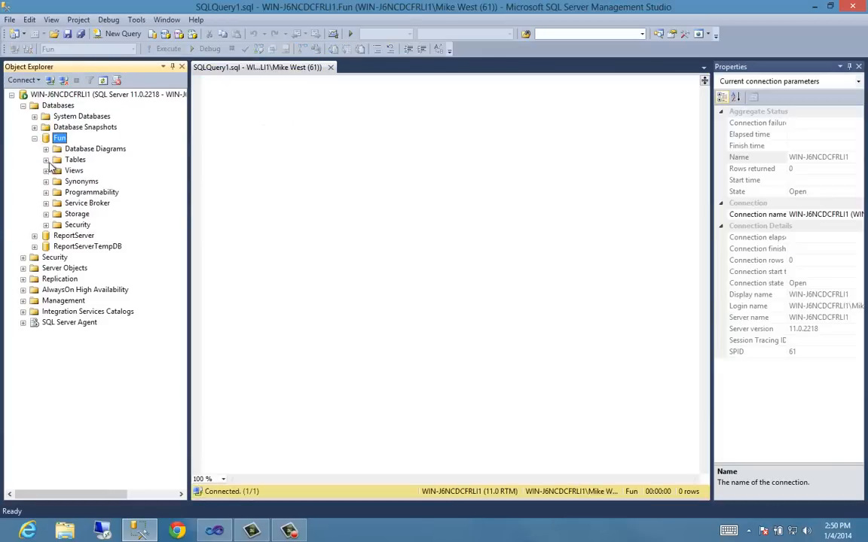
Begin typing a select-from query against the address table.
left_click(46, 159)
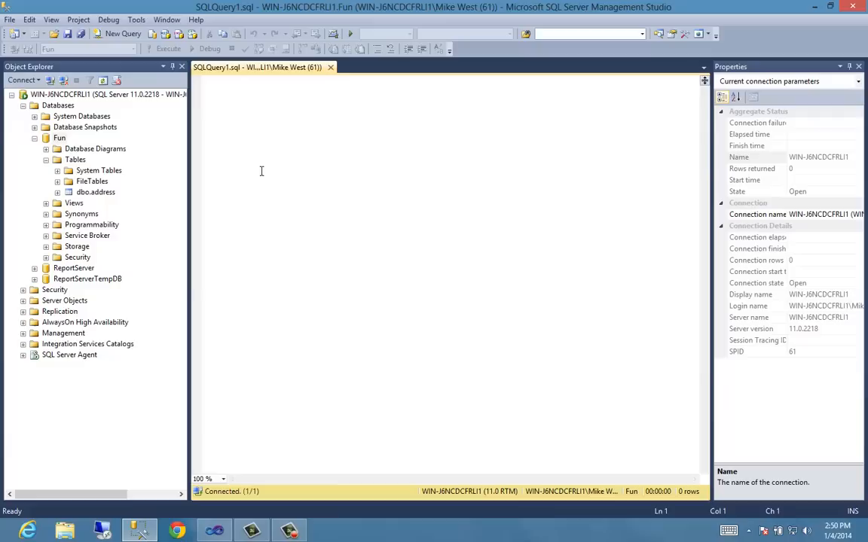
type("select *")
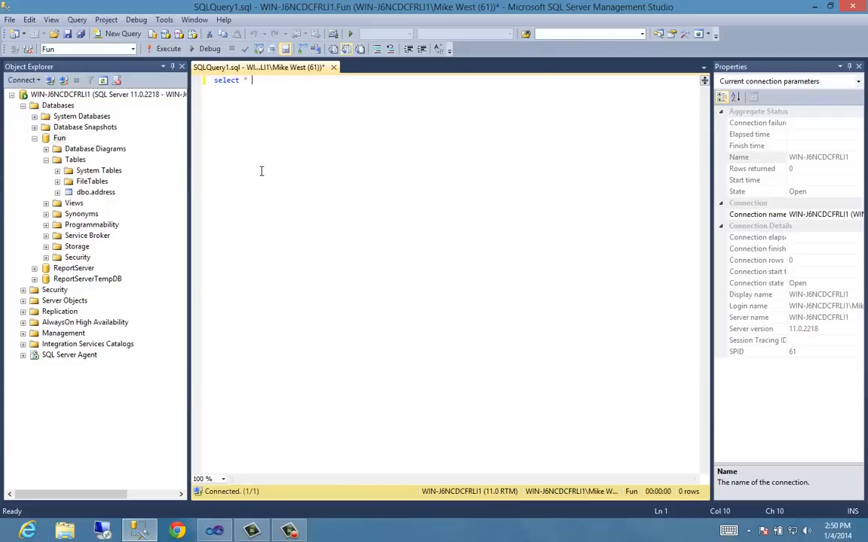
type("from")
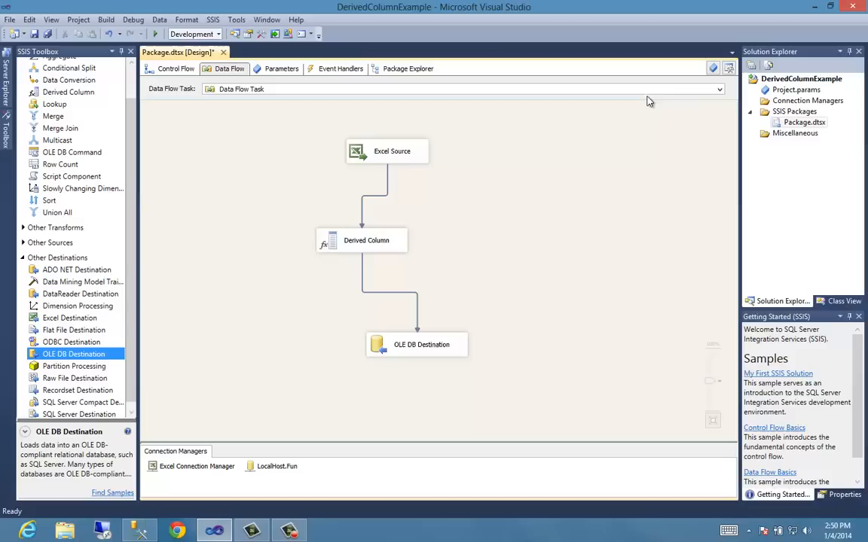
Execute the data flow task, then query dbo.address to see 12 rows with NULL StartDate.
right_click(804, 122)
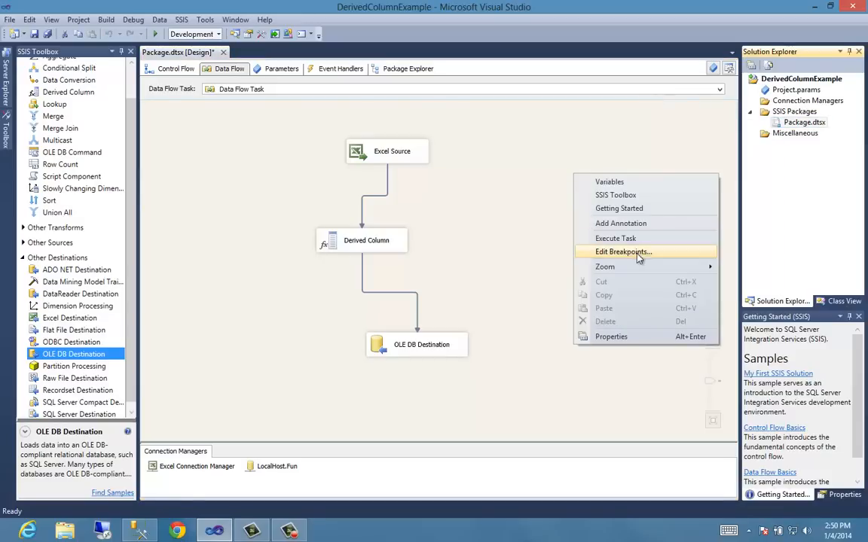
left_click(544, 181)
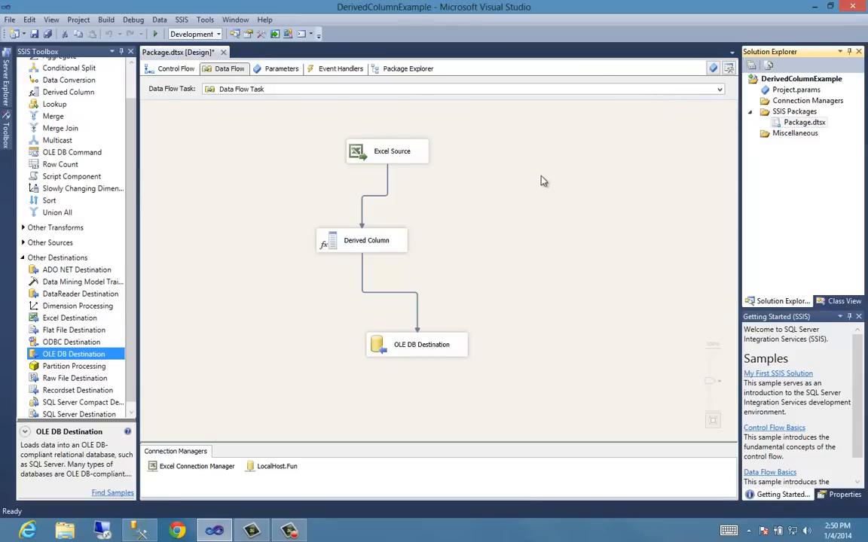
mouse_move(509, 204)
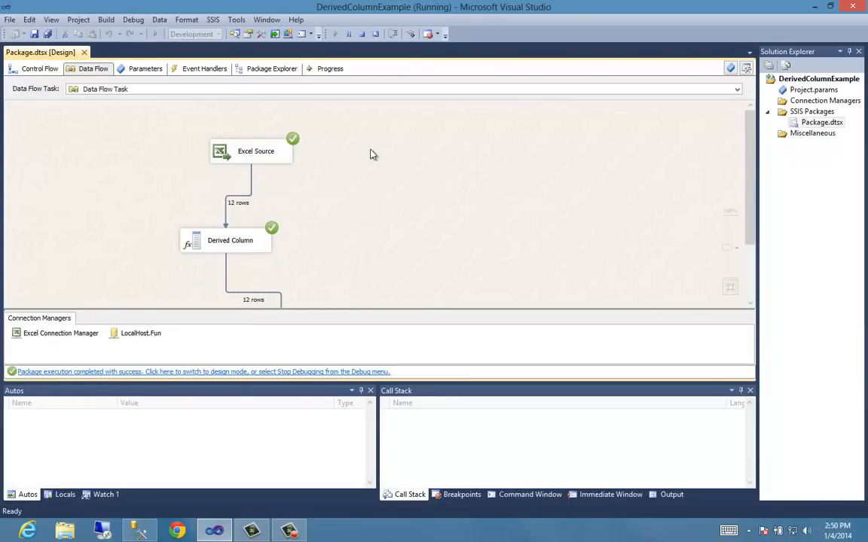
mouse_move(286, 153)
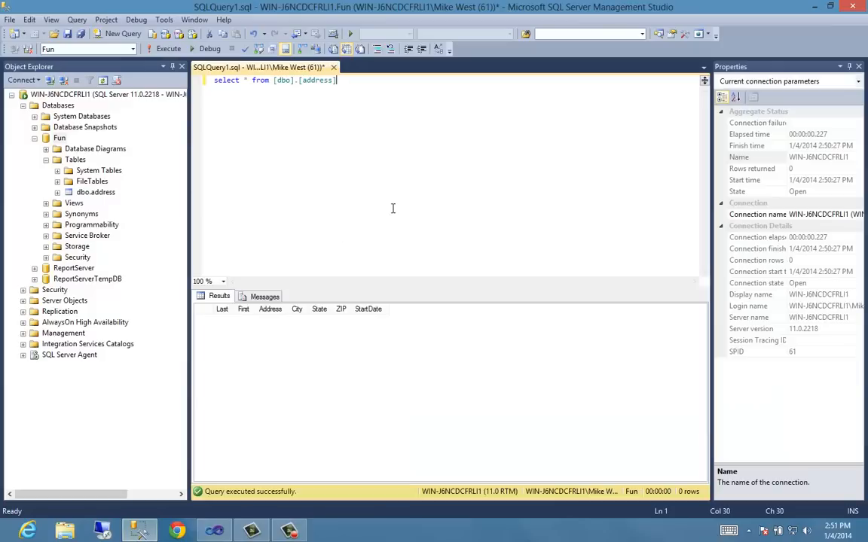
left_click(168, 48)
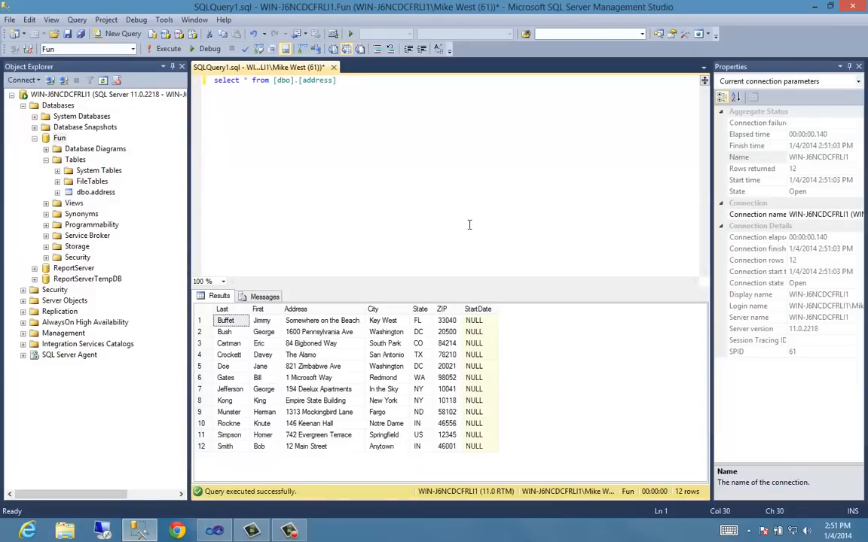
left_click(474, 320)
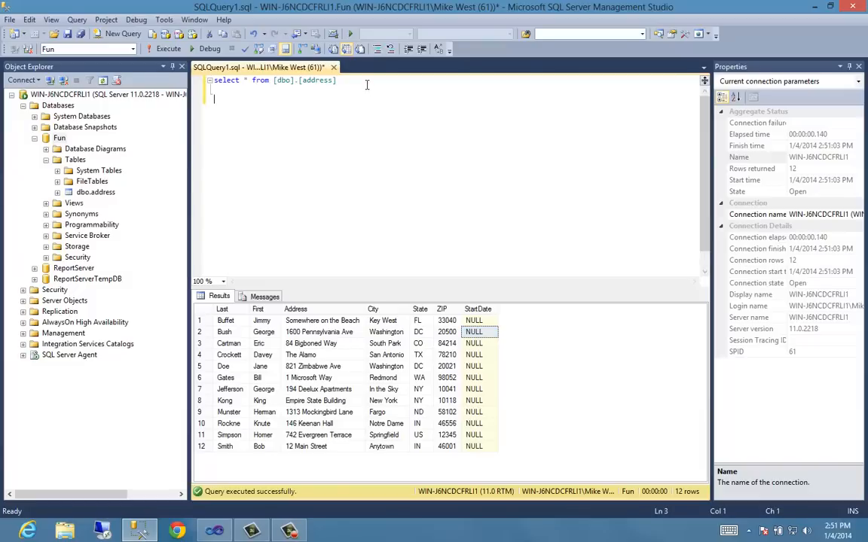
Empty dbo.address with a corrected TRUNCATE TABLE [dbo].[address] statement.
type("trancate")
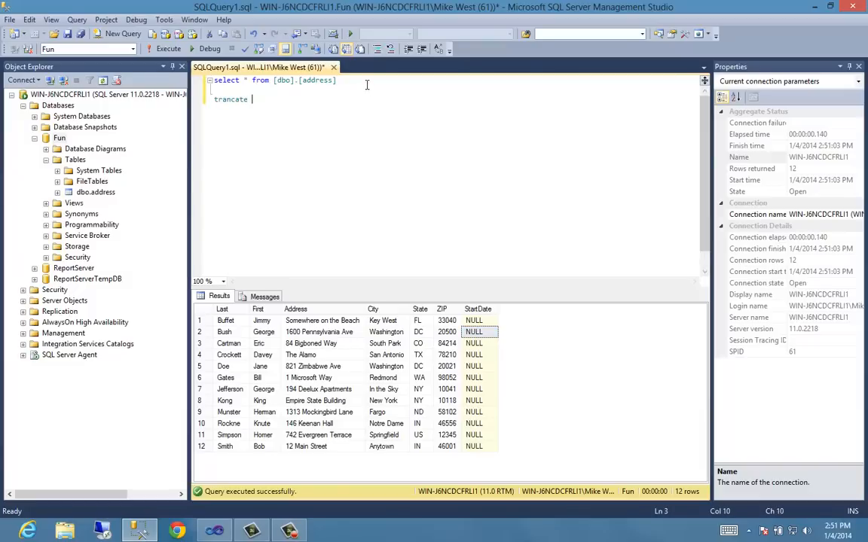
key("BackSpace")
type("u")
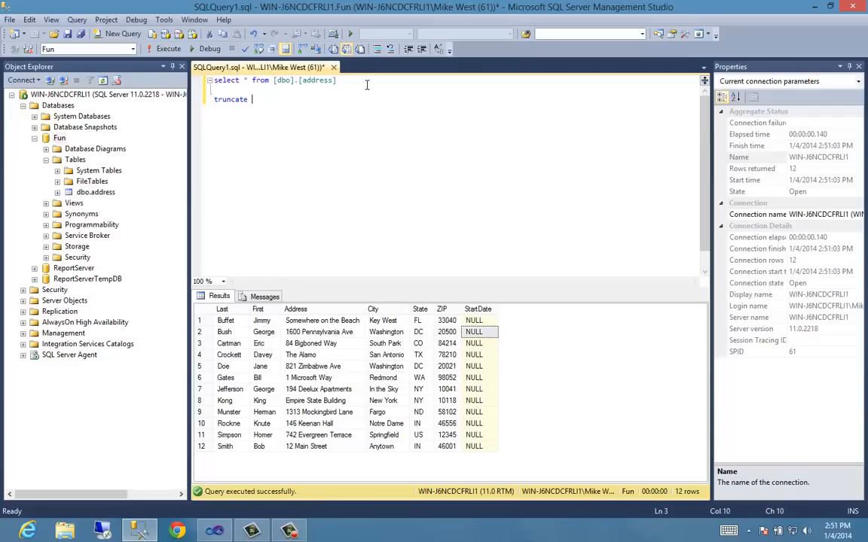
double_click(304, 79)
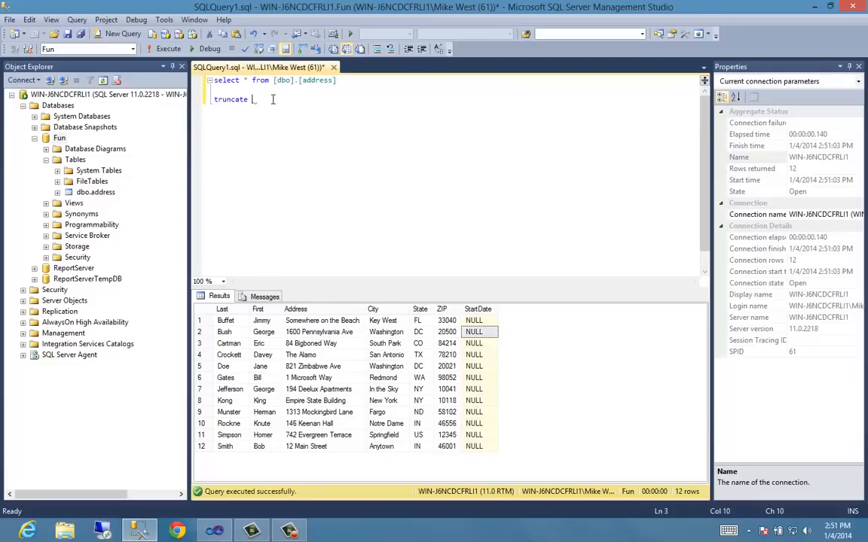
type("[dbo].[address]")
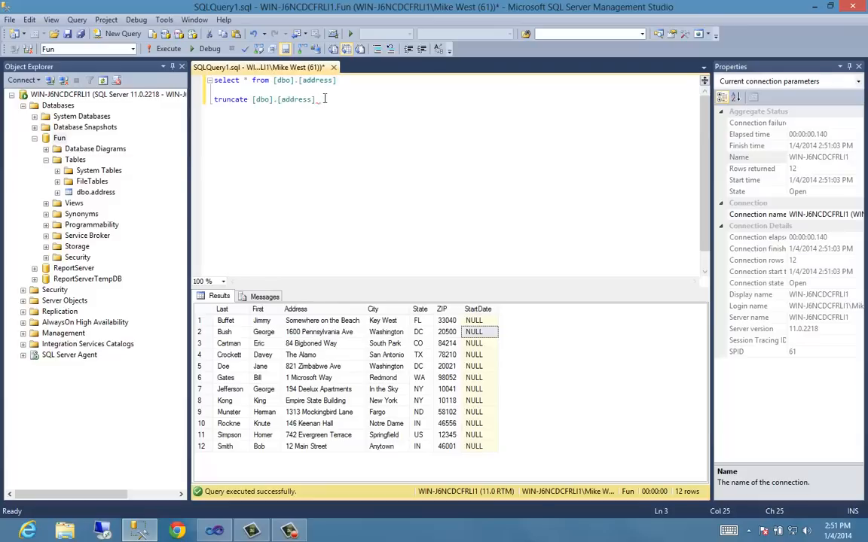
left_click(168, 48)
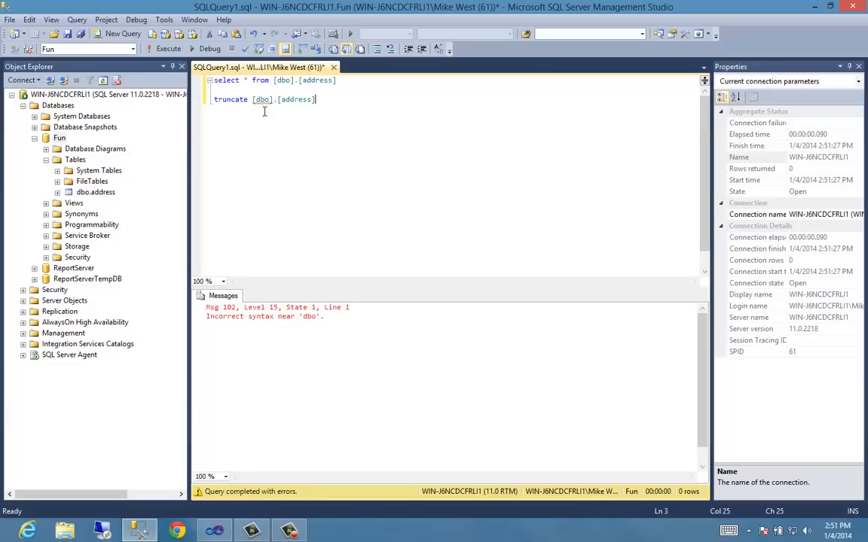
left_click(285, 99)
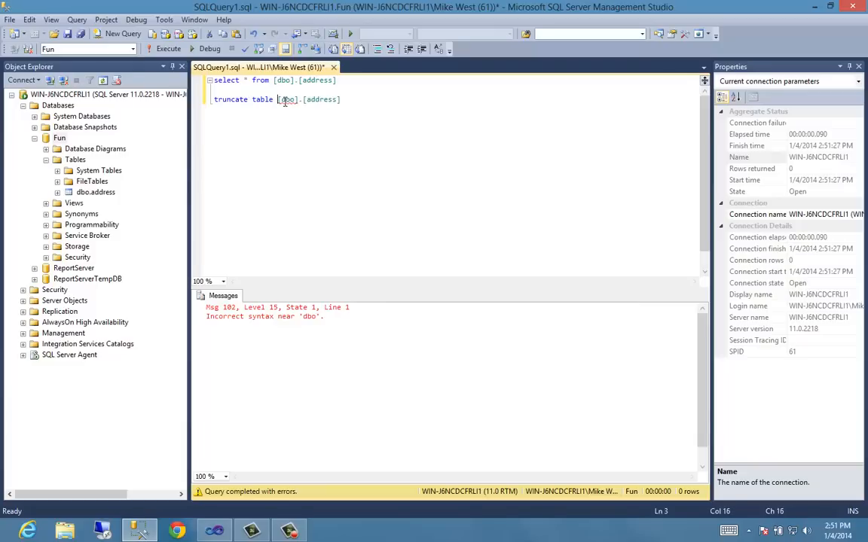
triple_click(275, 99)
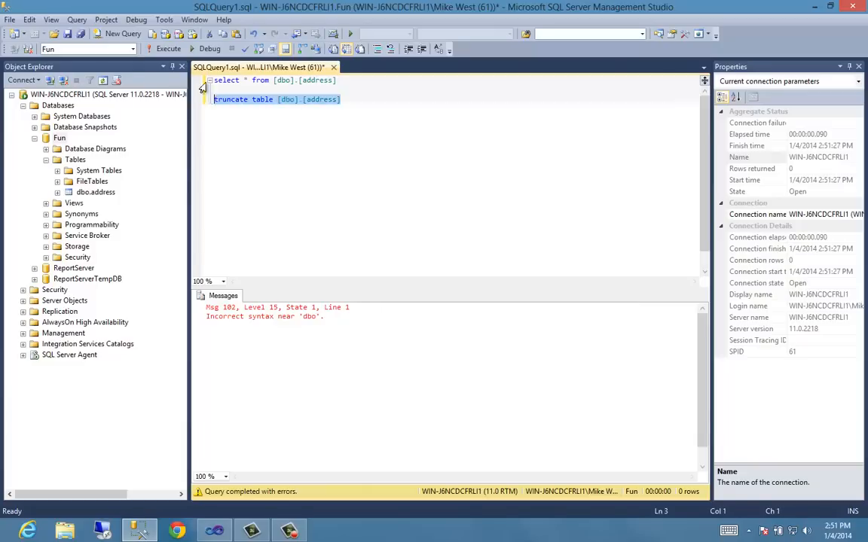
left_click(168, 48)
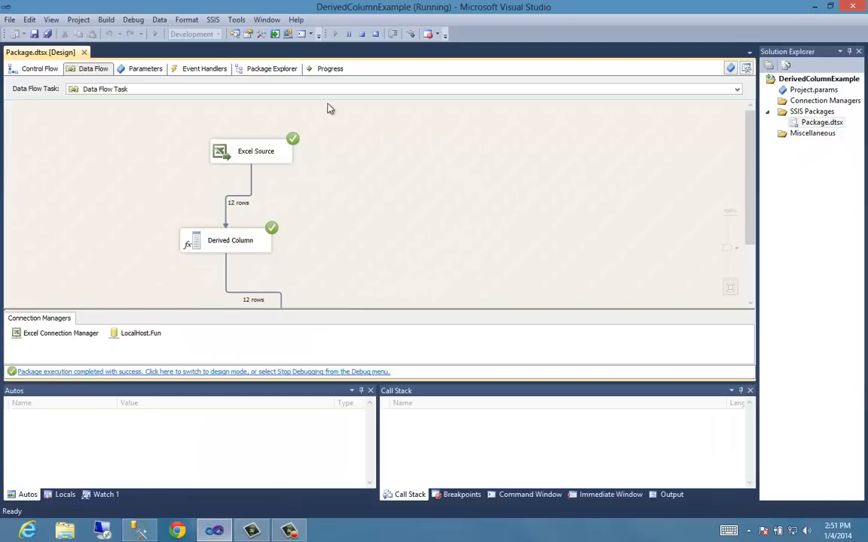
mouse_move(353, 228)
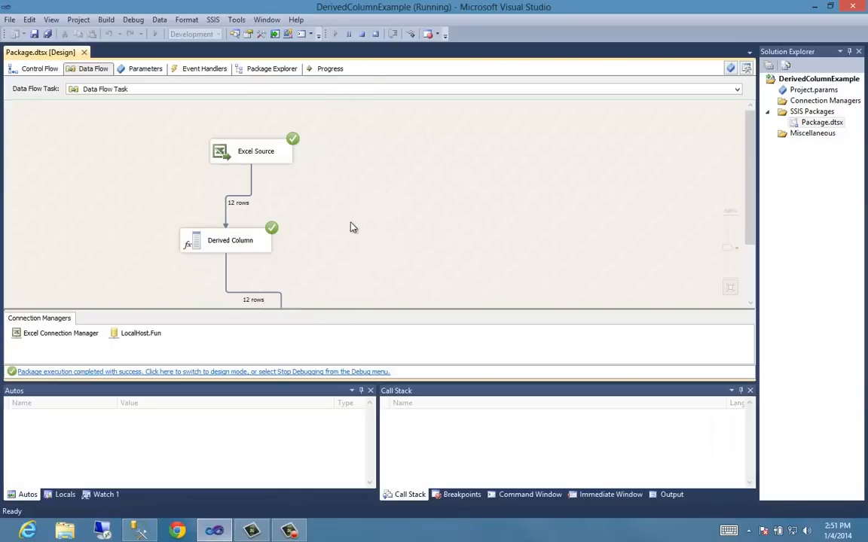
mouse_move(384, 97)
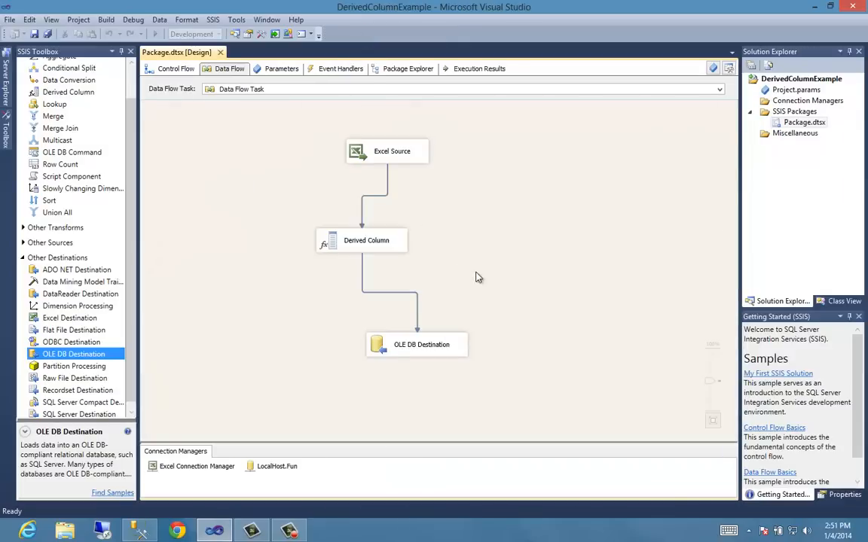
Map the DateInserted input column onto StartDate in the OLE DB Destination mappings.
double_click(421, 344)
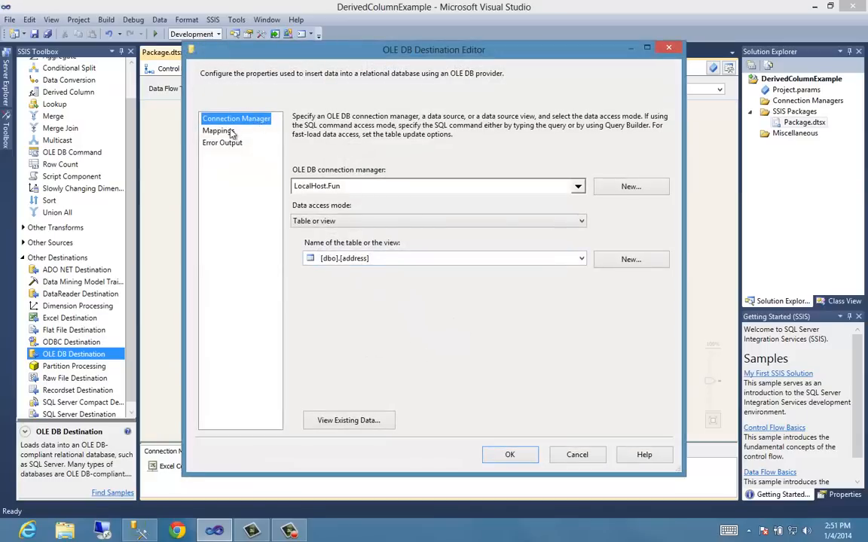
left_click(218, 130)
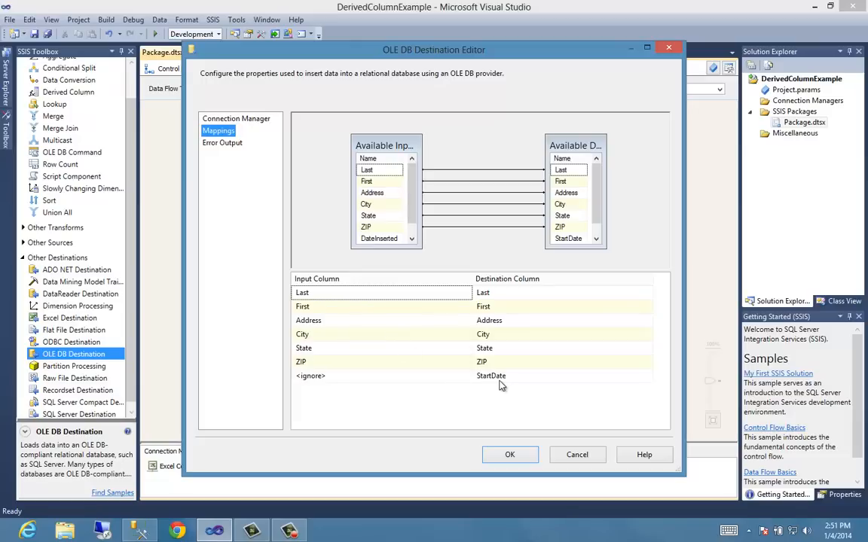
mouse_move(518, 385)
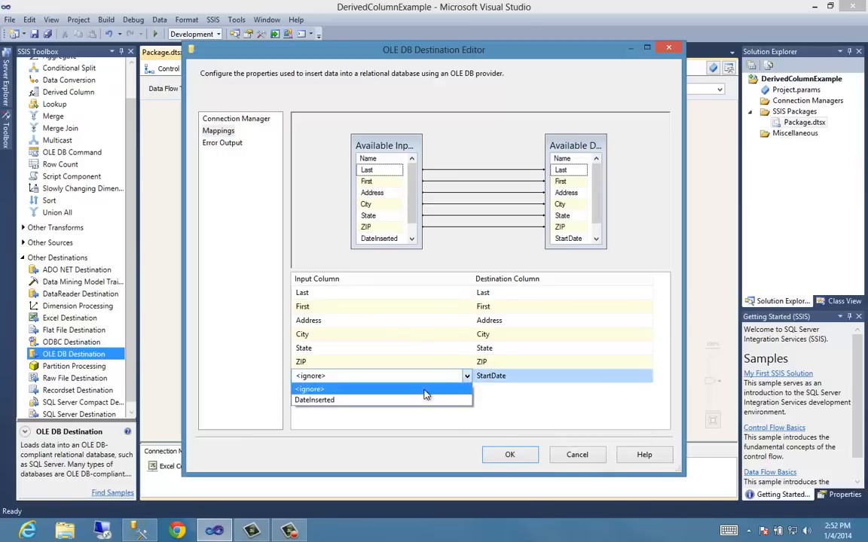
left_click(314, 400)
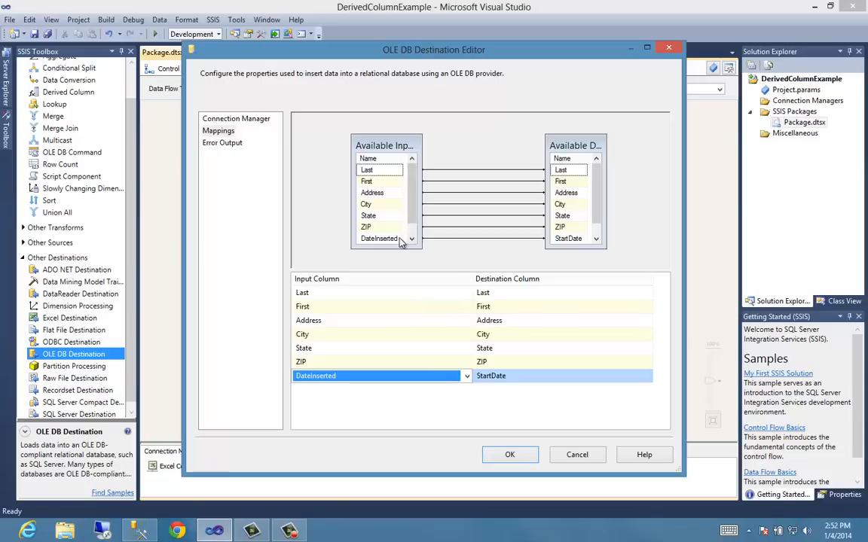
mouse_move(568, 238)
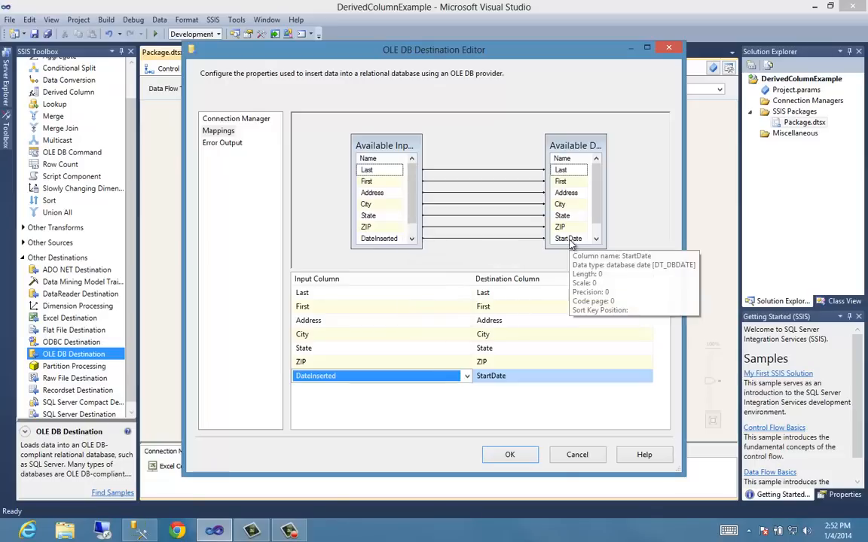
left_click(510, 455)
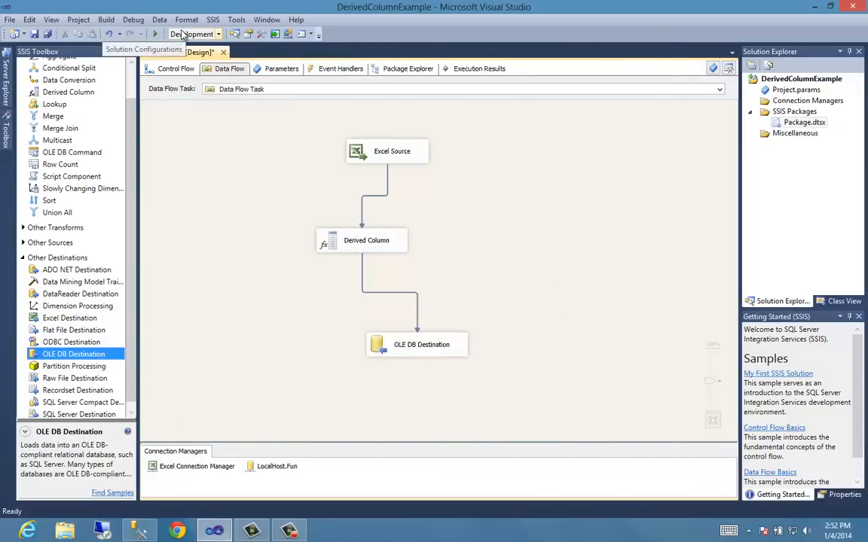
Rerun SELECT * FROM [dbo].[address] and confirm StartDate shows 2014-01-04 for 12 rows.
left_click(154, 33)
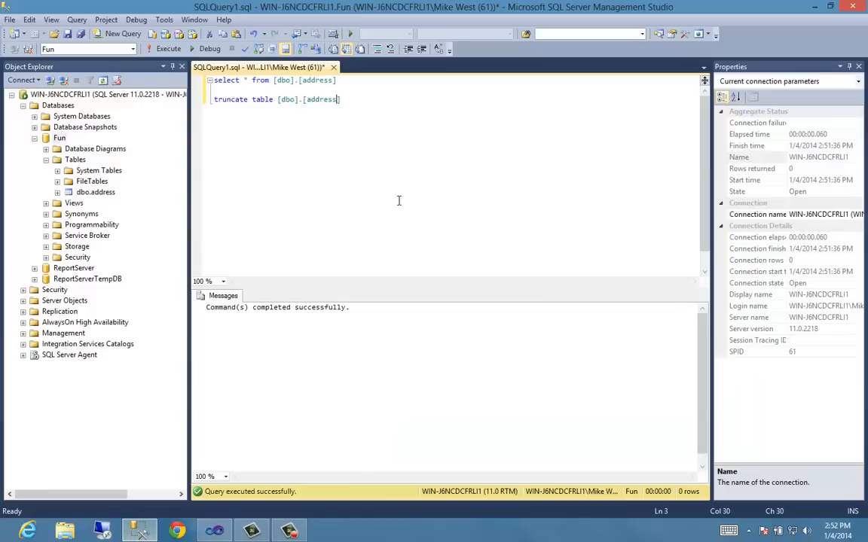
left_click(168, 49)
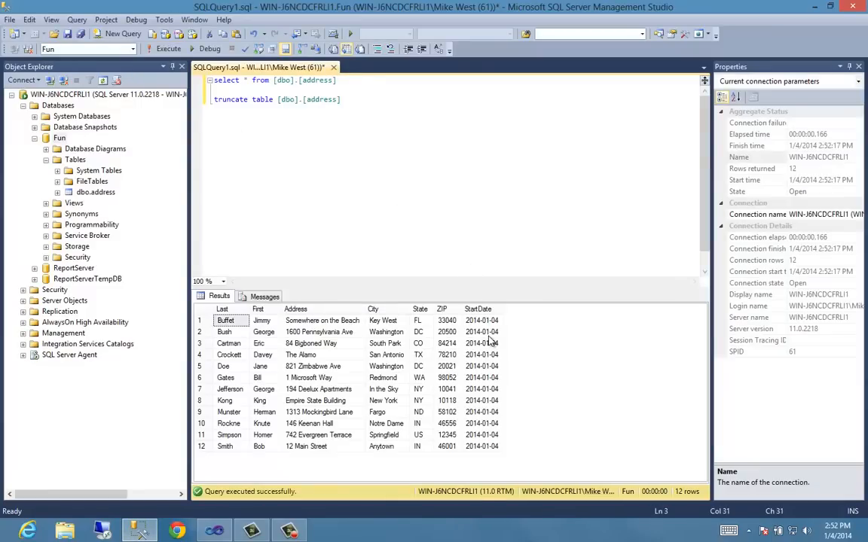
mouse_move(392, 405)
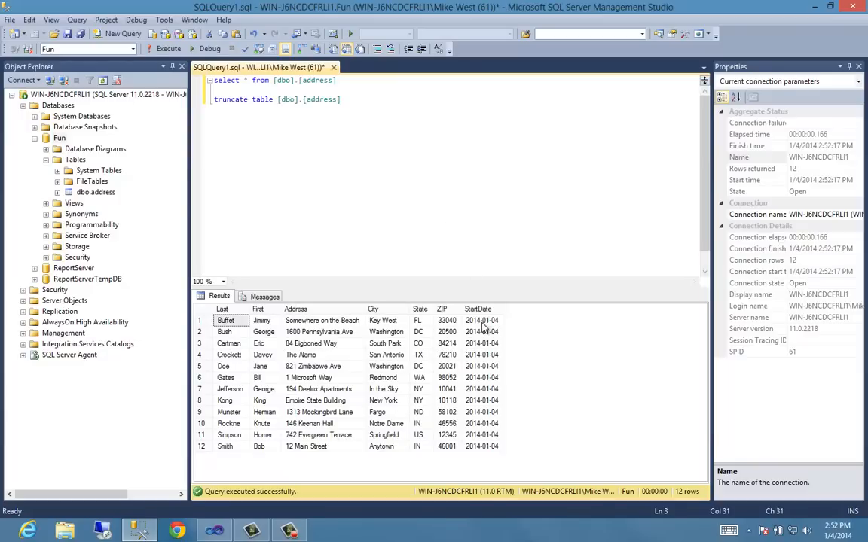
mouse_move(483, 354)
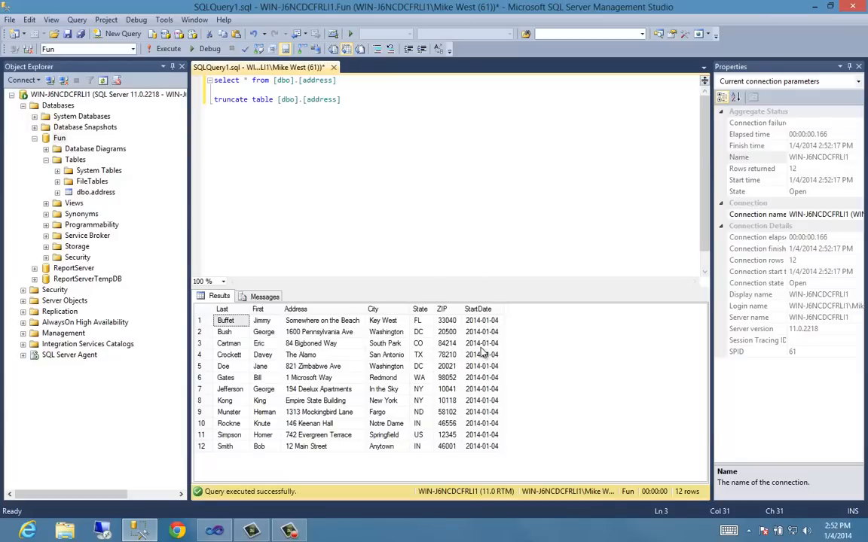
mouse_move(483, 347)
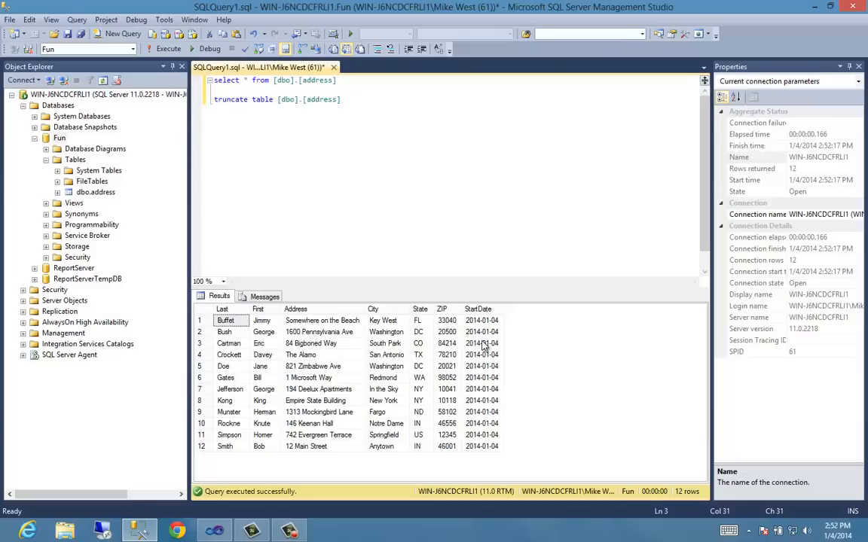
mouse_move(330, 514)
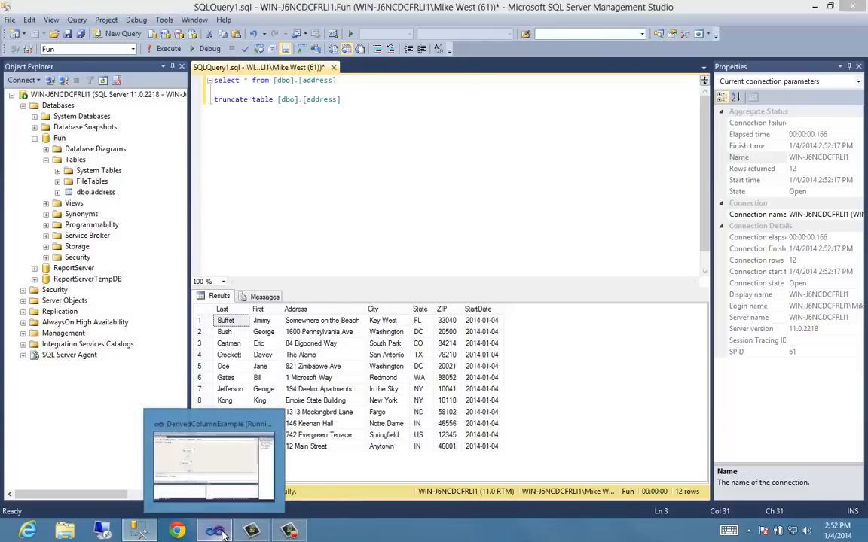
Replace the Derived Column's DateInserted expression with getdate().
left_click(215, 531)
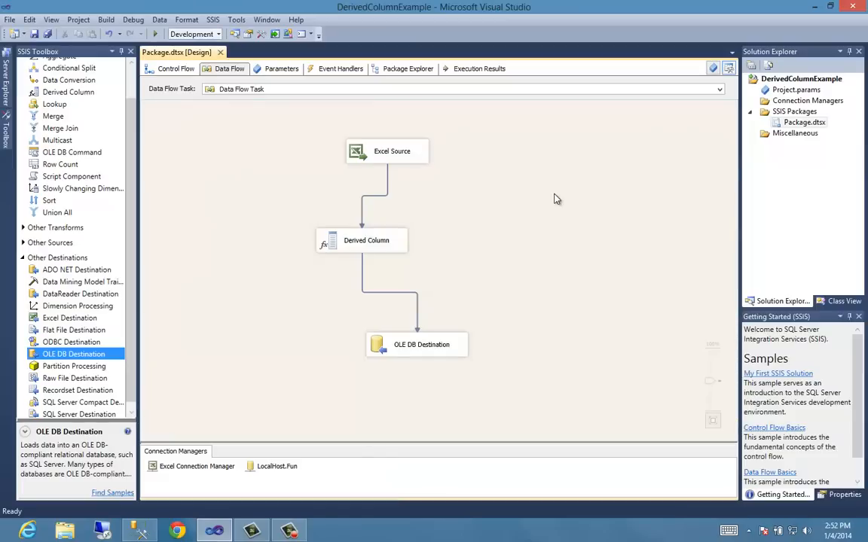
left_click(366, 240)
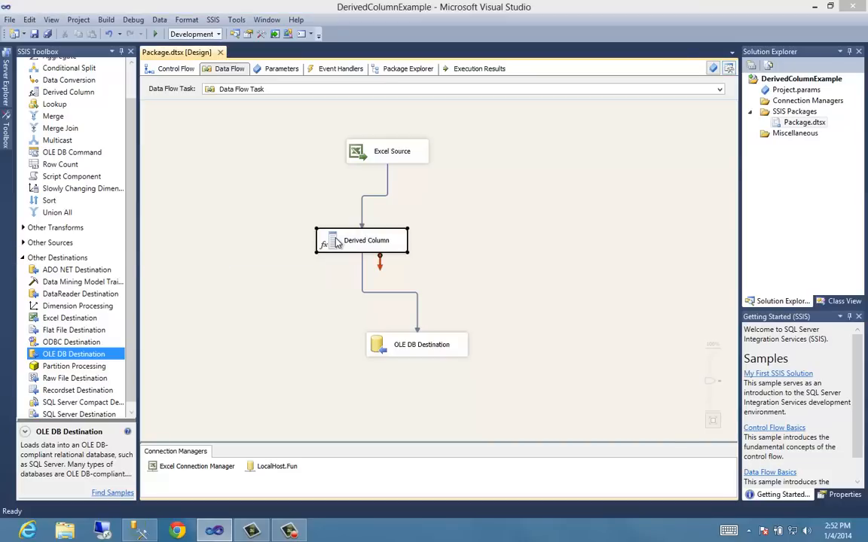
double_click(361, 239)
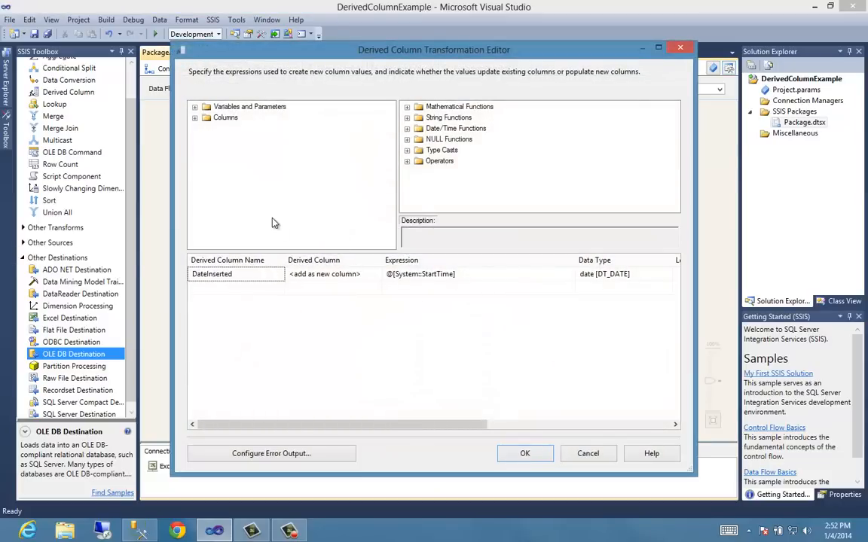
left_click(467, 274)
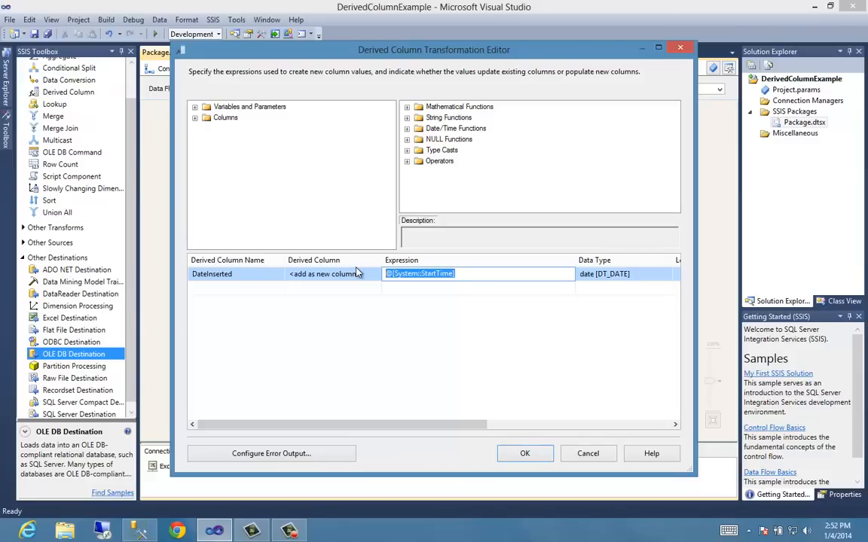
key("Delete")
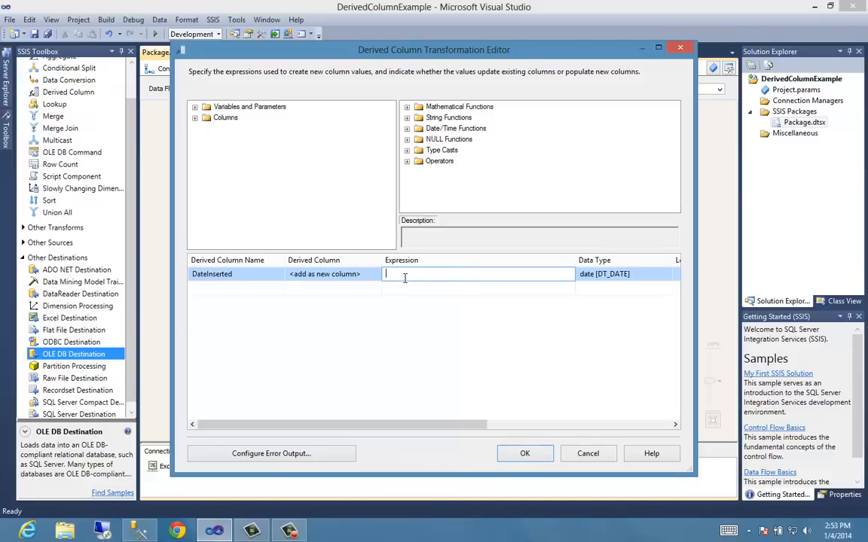
type("greatd")
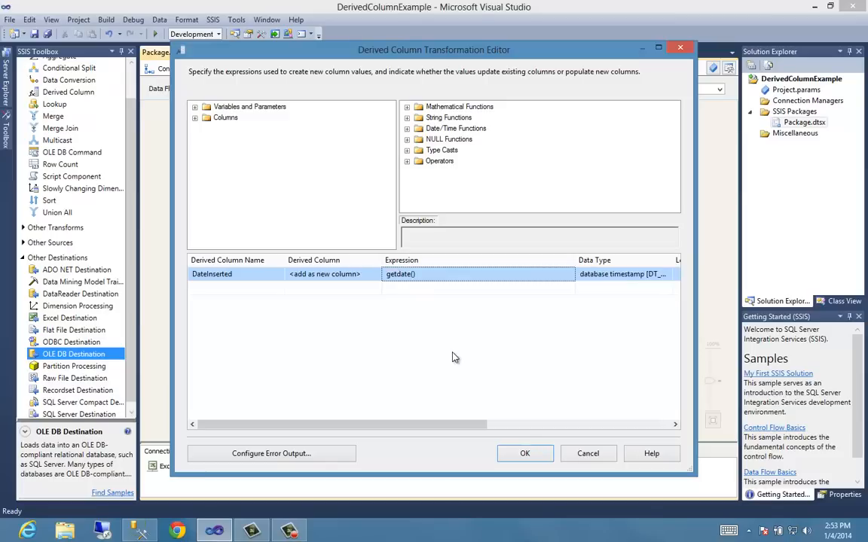
mouse_move(462, 330)
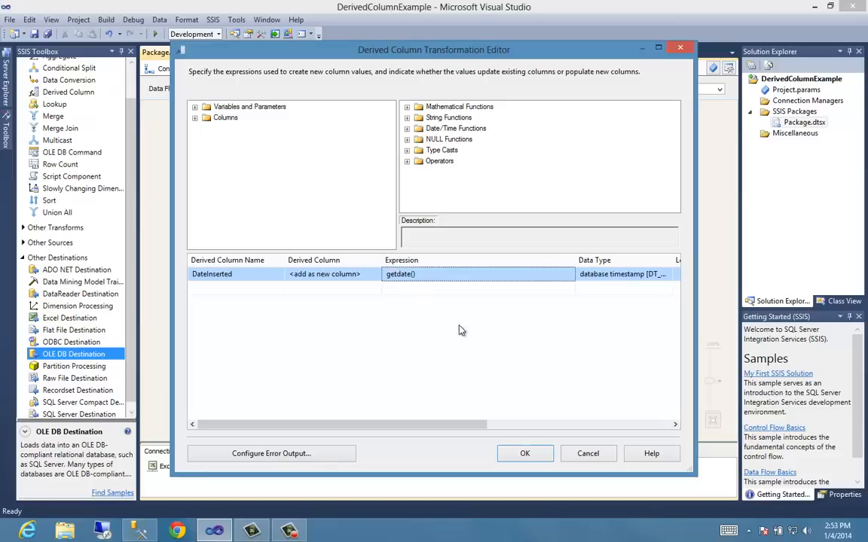
left_click(525, 453)
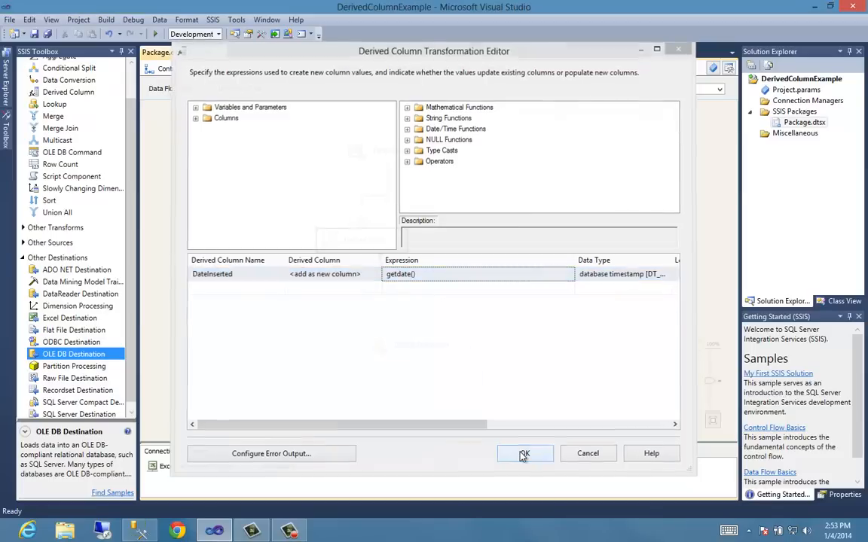
left_click(524, 453)
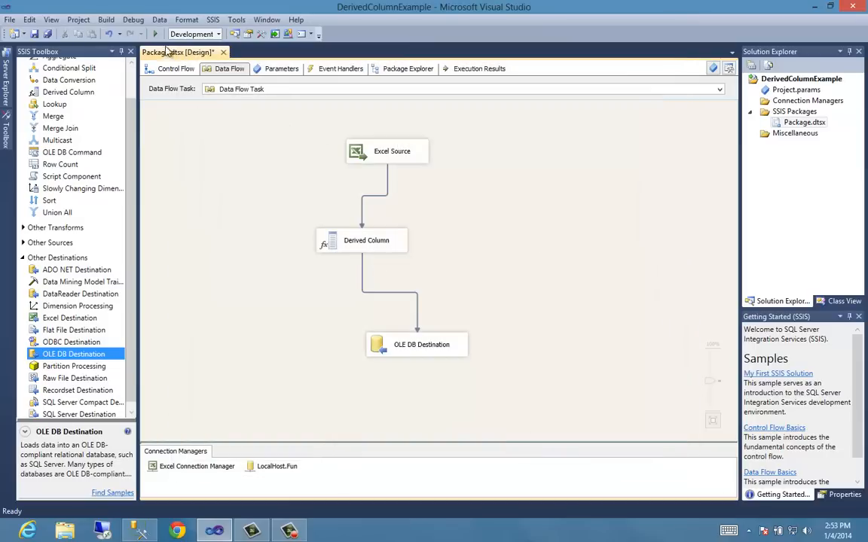
Run the revised package so 12 rows reach the OLE DB Destination, then stop debugging.
left_click(155, 34)
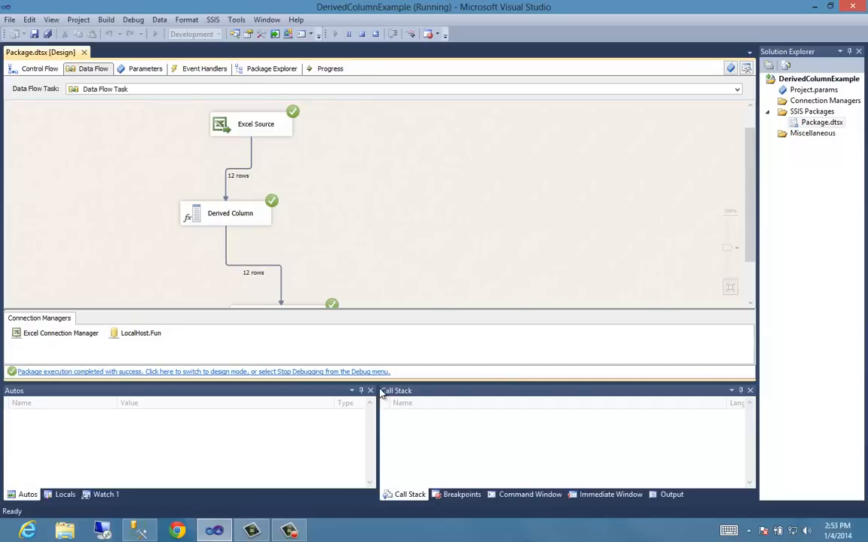
left_click(106, 494)
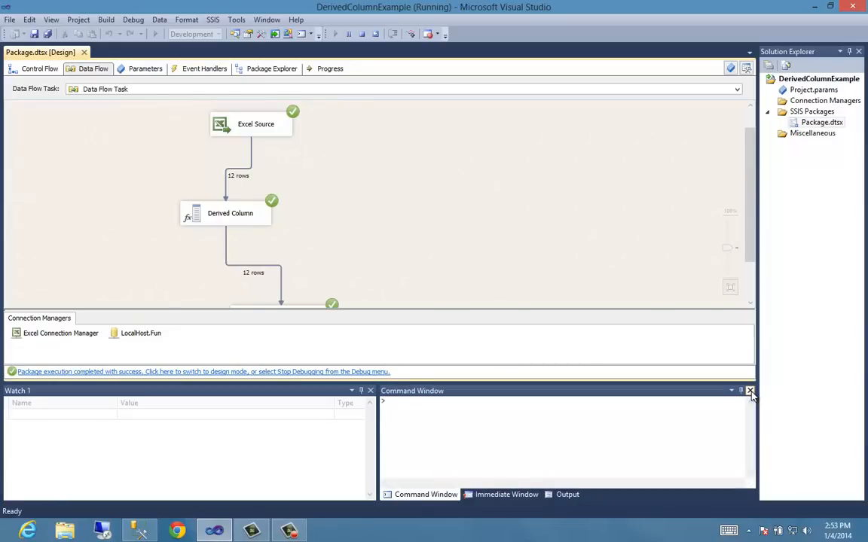
left_click(749, 391)
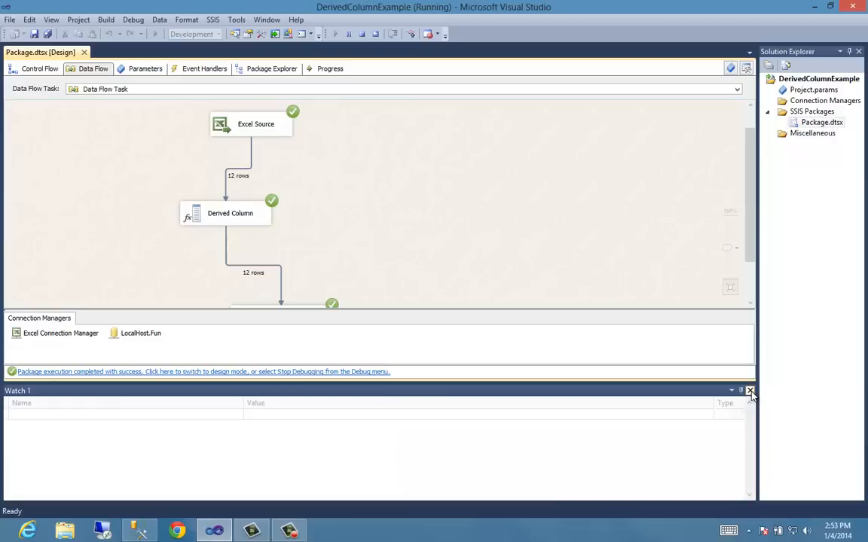
left_click(750, 390)
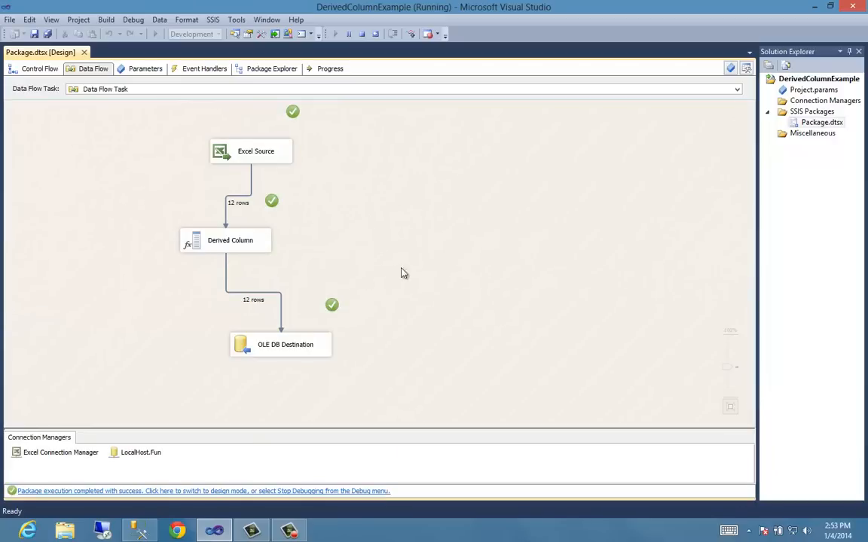
mouse_move(362, 35)
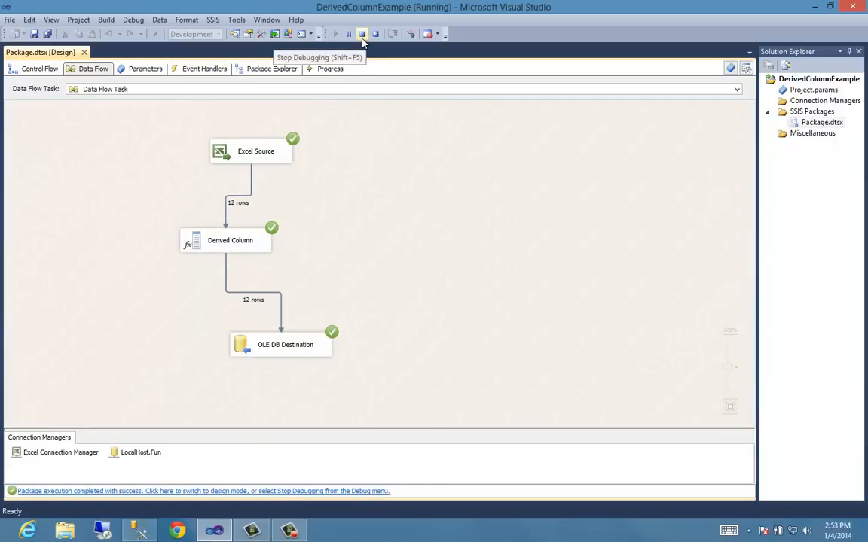
left_click(362, 34)
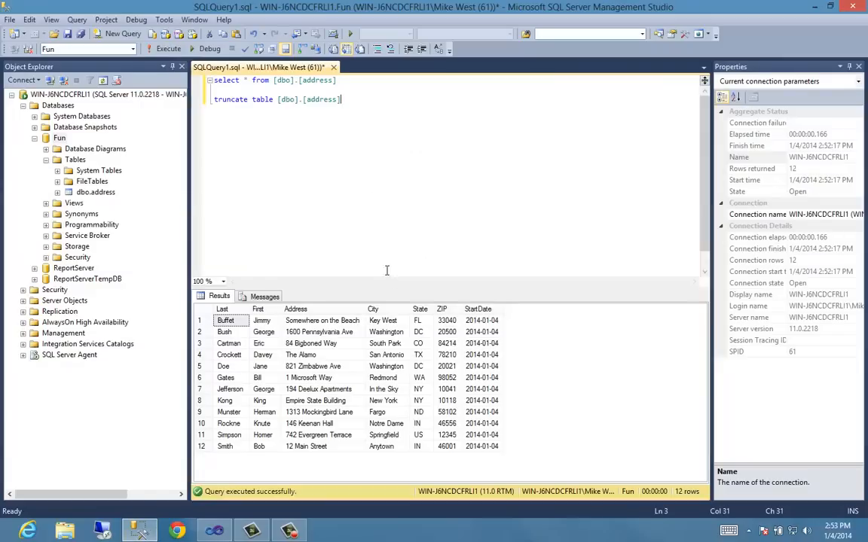
mouse_move(482, 384)
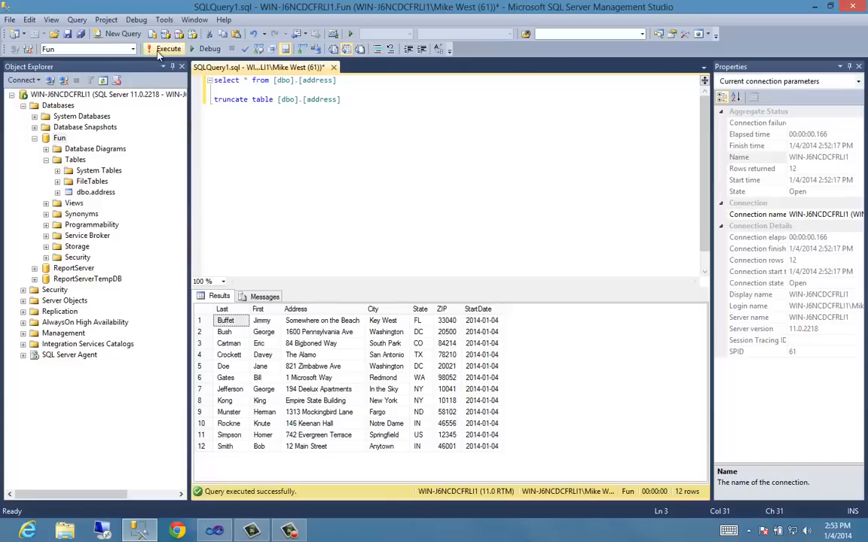
Re-execute the dbo.address select to check the 12 rows and their StartDate.
left_click(169, 48)
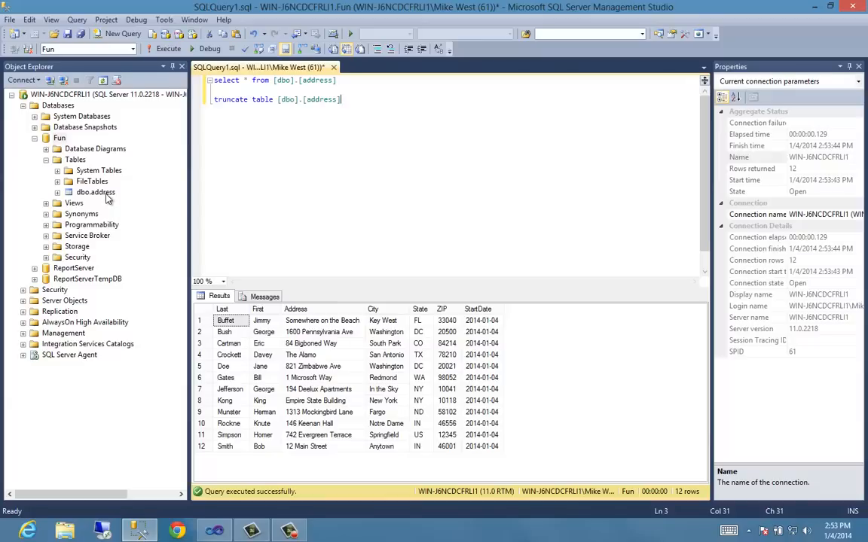
mouse_move(479, 318)
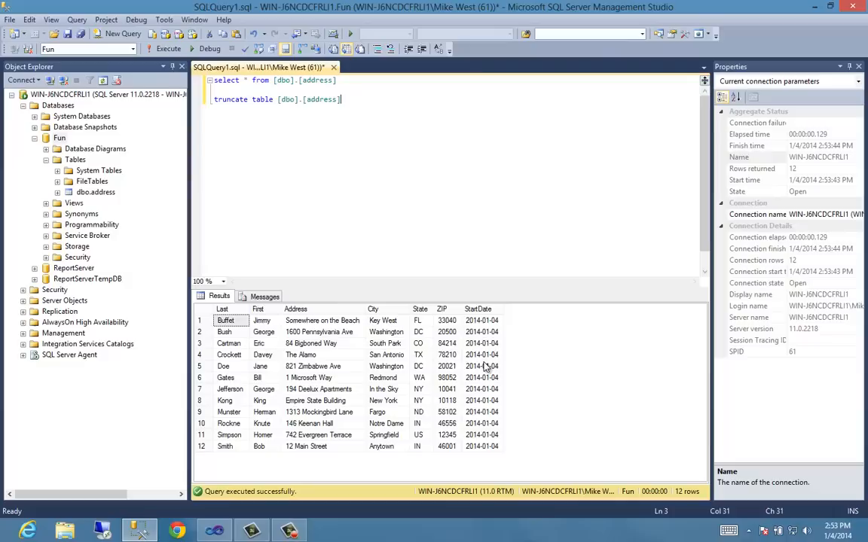
mouse_move(486, 355)
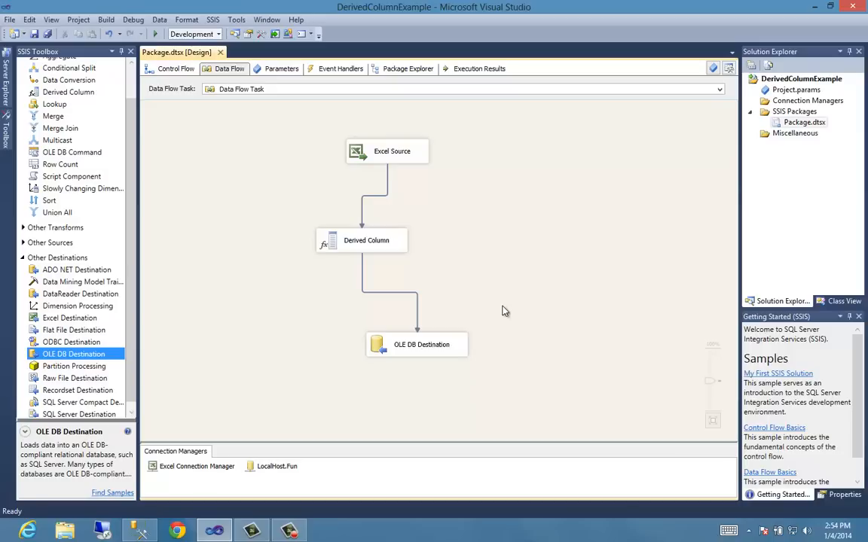
mouse_move(416, 264)
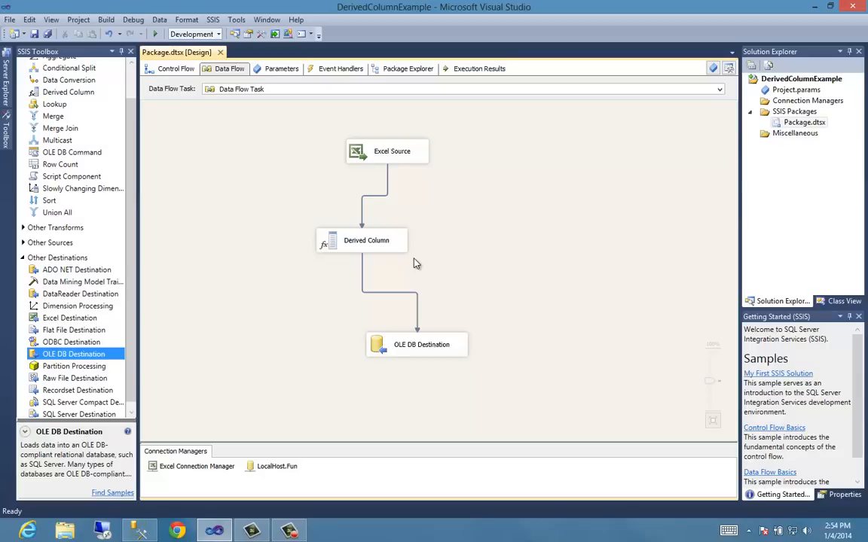
double_click(366, 240)
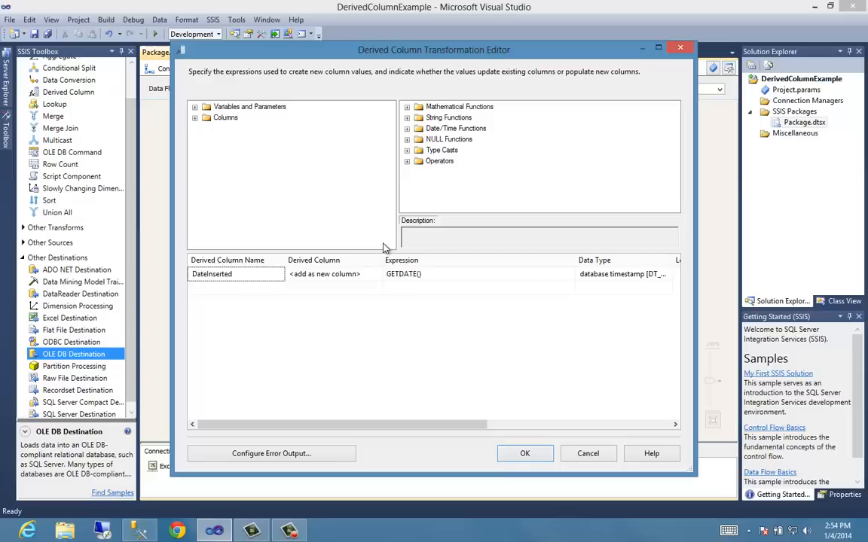
mouse_move(383, 275)
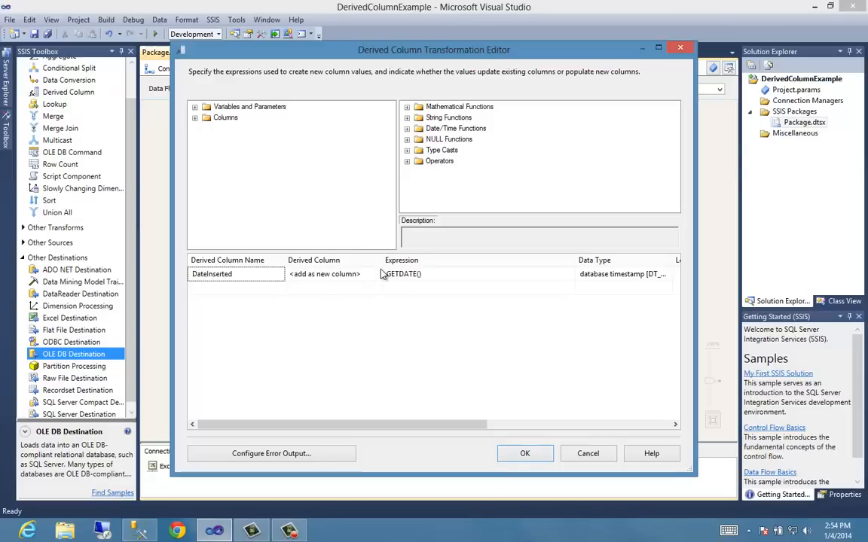
left_click(525, 452)
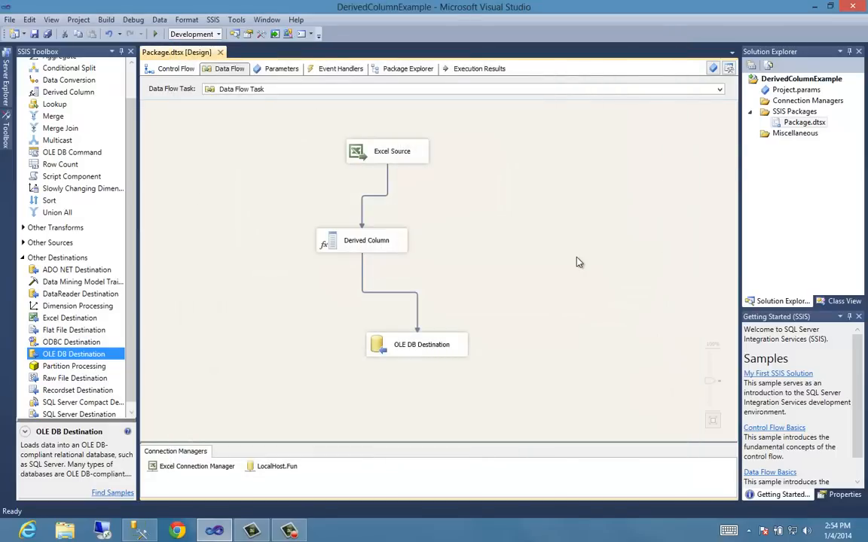